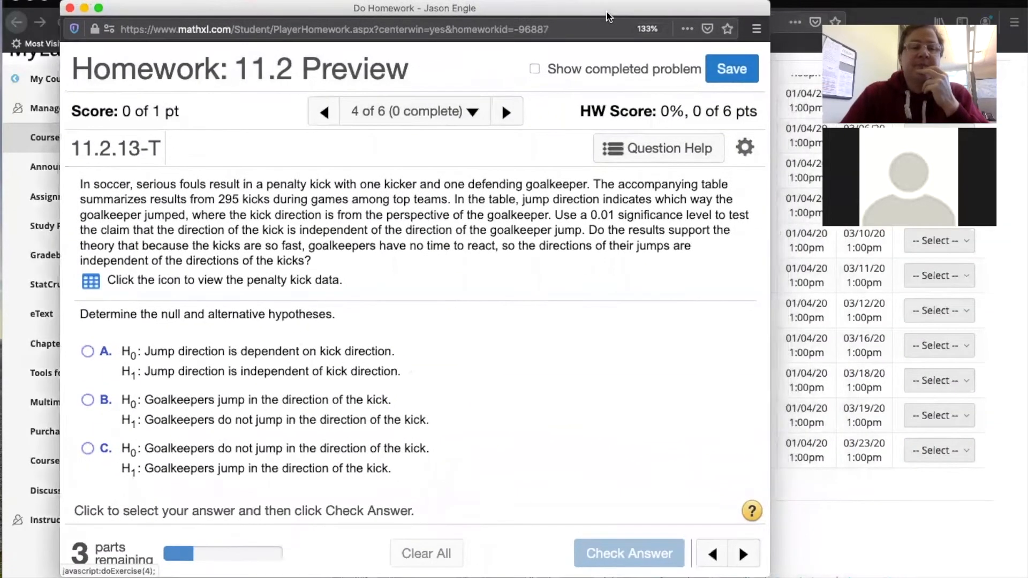
mouse_move(428, 273)
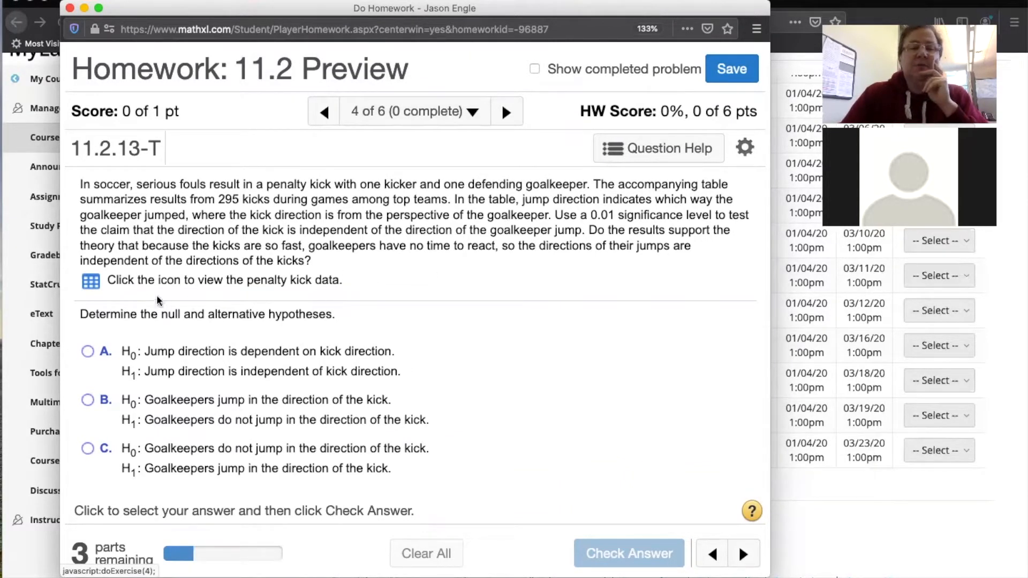
Step: Bring up the Penalty Kick Data window beside homework problem 11.2.13-T
left_click(90, 280)
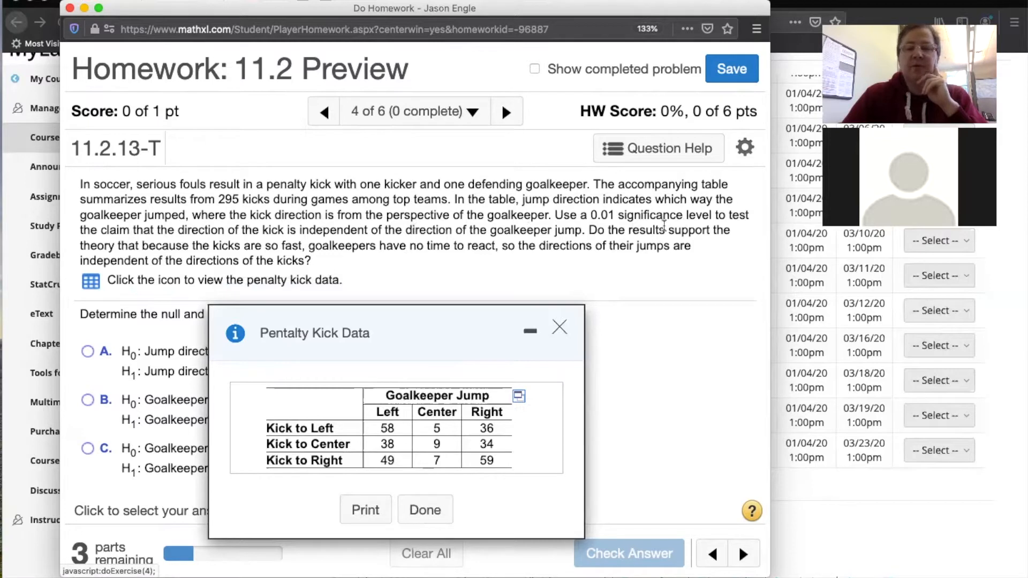
mouse_move(720, 270)
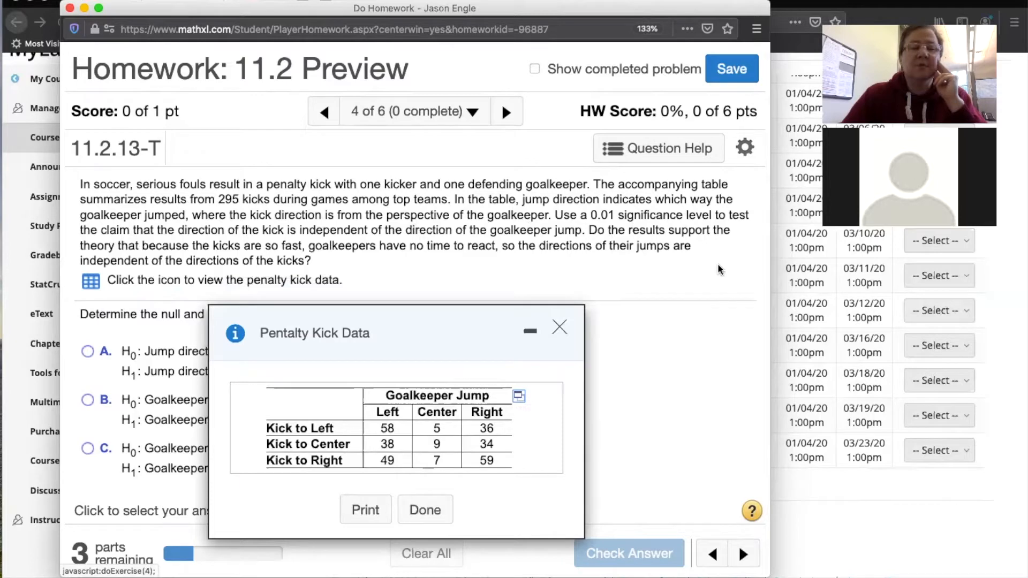
mouse_move(460, 323)
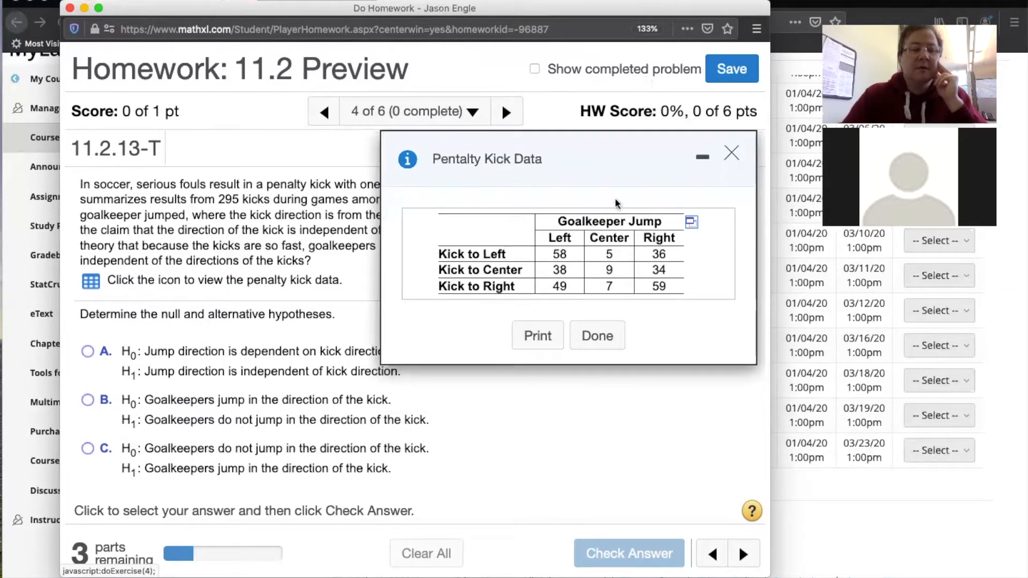
mouse_move(629, 177)
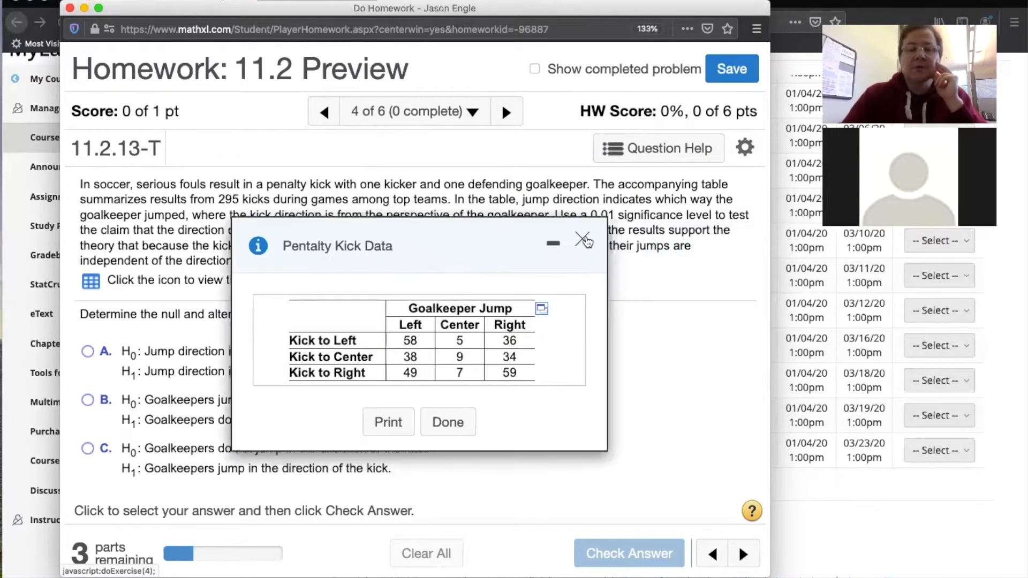
Step: Answer the hypotheses with option D (independence null, dependence alternative) and have it checked correct
left_click(580, 240)
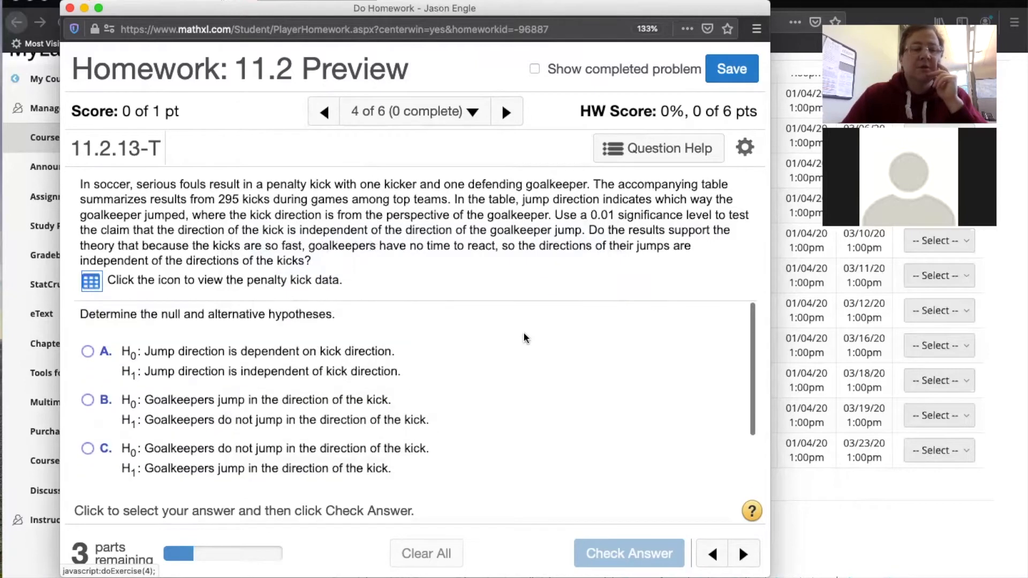
mouse_move(360, 387)
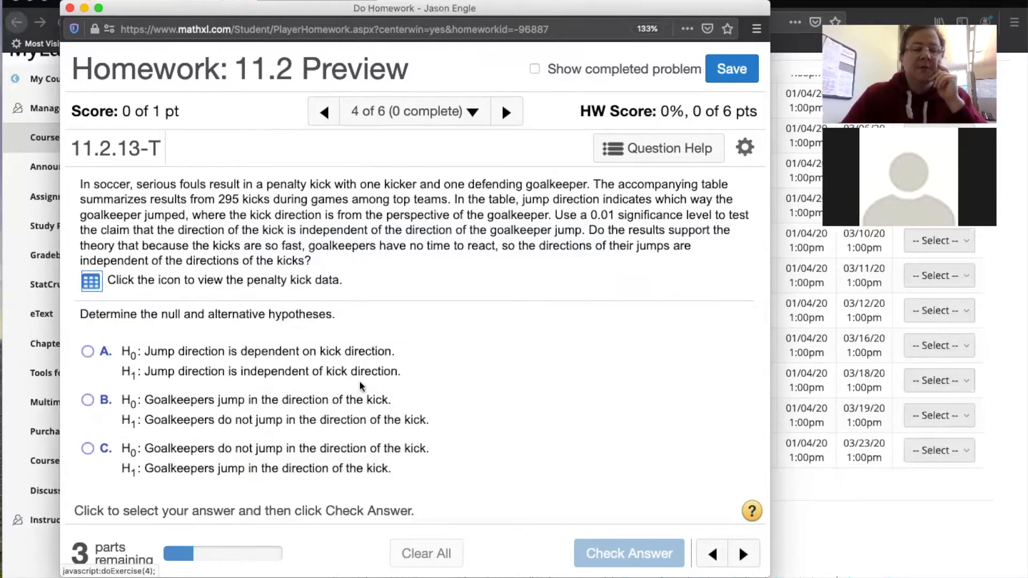
mouse_move(399, 392)
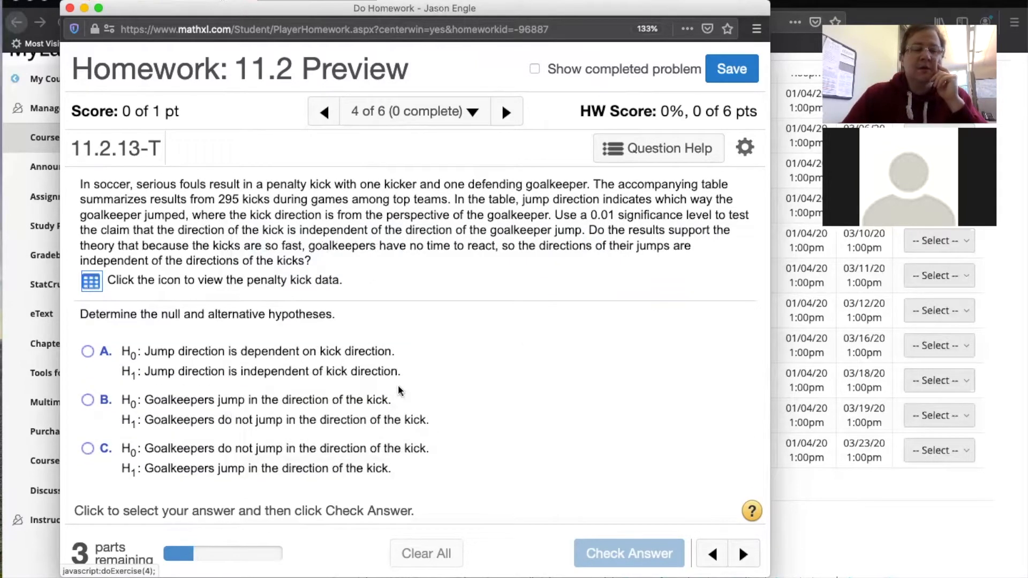
scroll("down", 3)
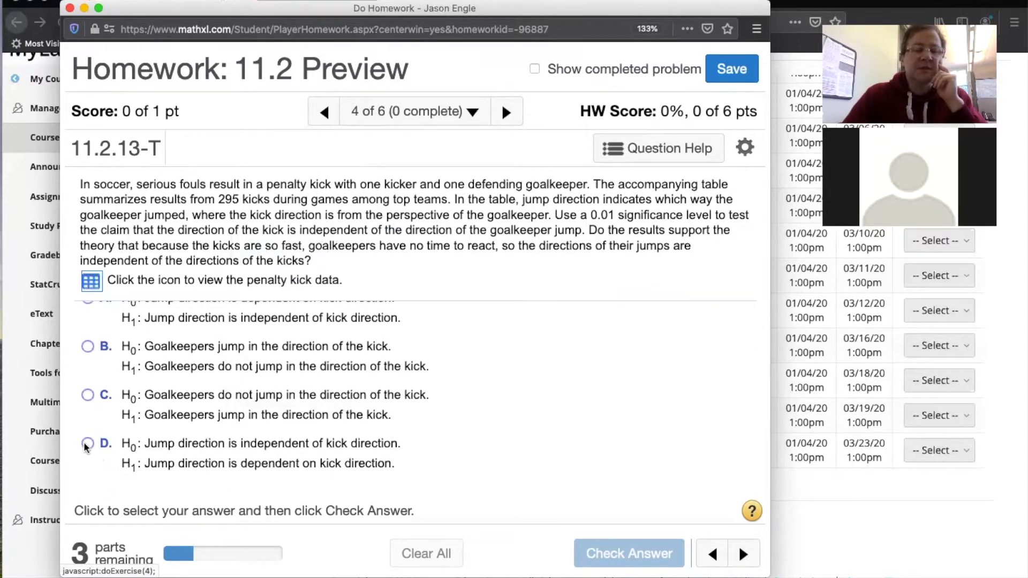
left_click(88, 443)
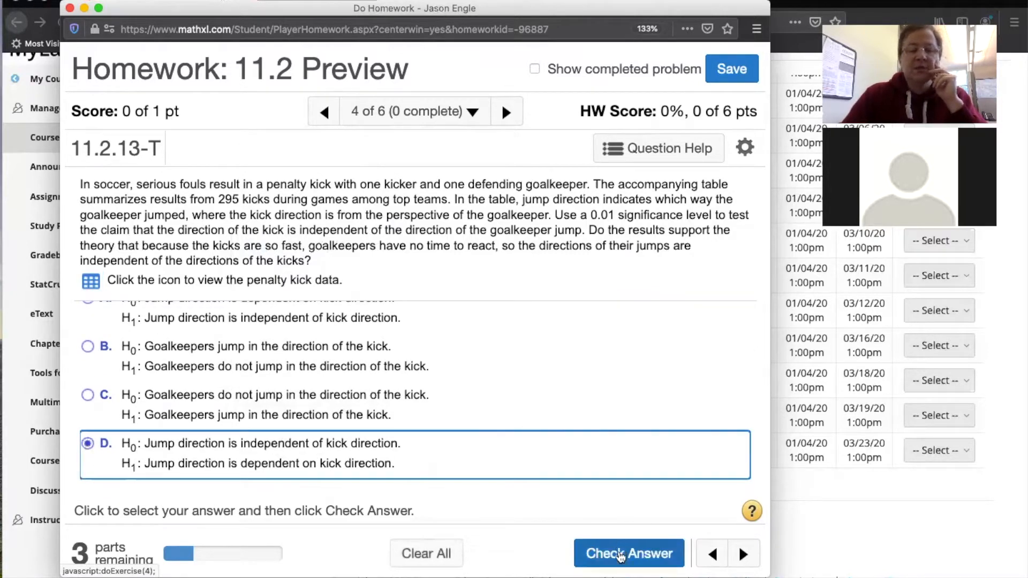
left_click(628, 552)
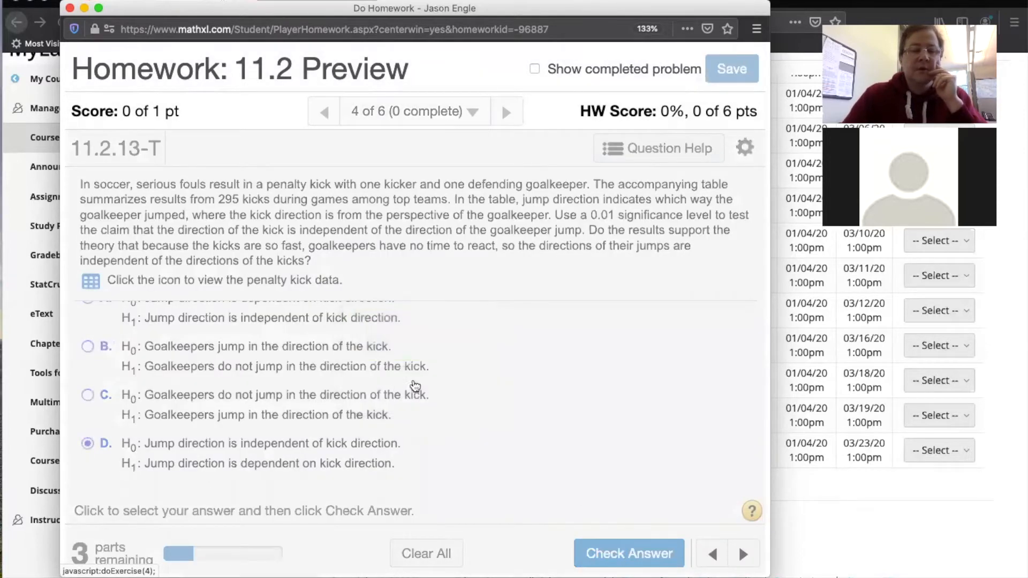
left_click(629, 553)
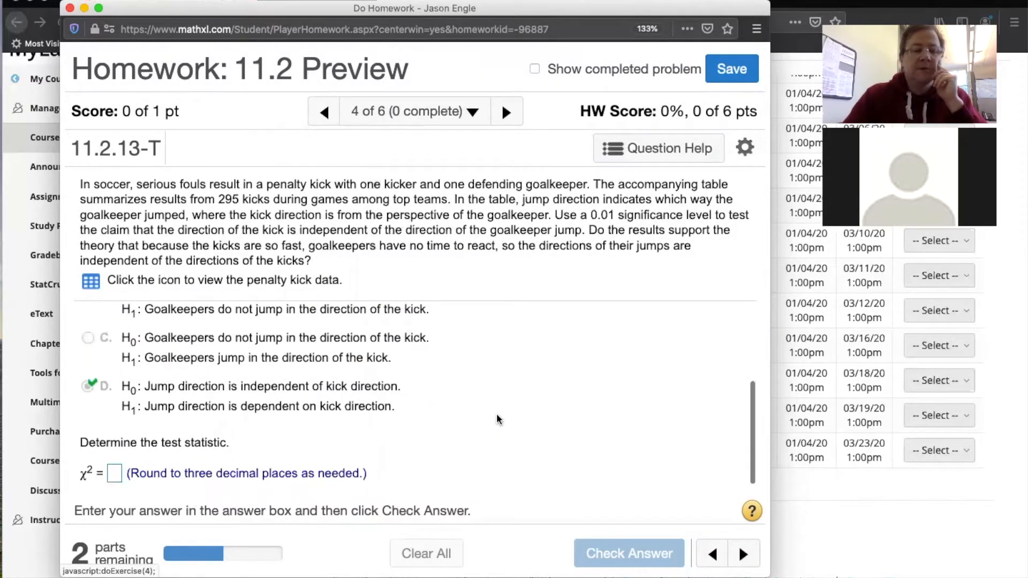
mouse_move(133, 486)
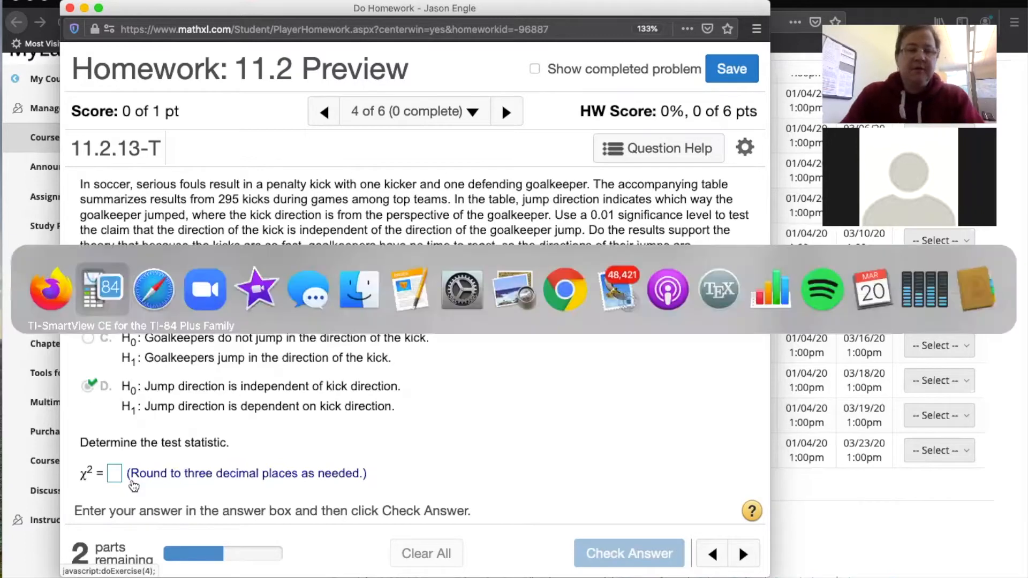
Step: Launch the TI-84 emulator and bring up its MATRIX menu listing A and B as 4×2
left_click(98, 289)
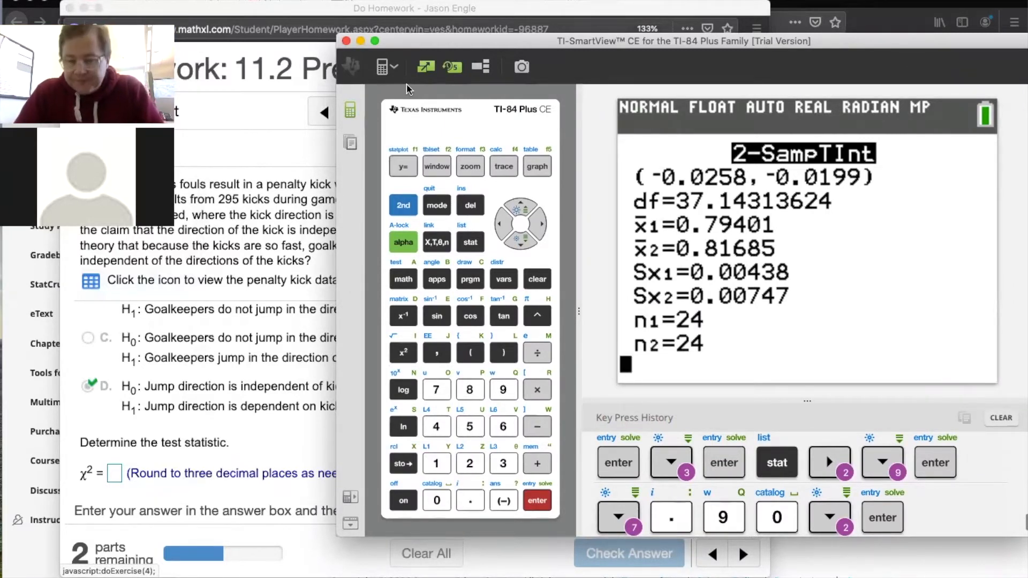
mouse_move(549, 166)
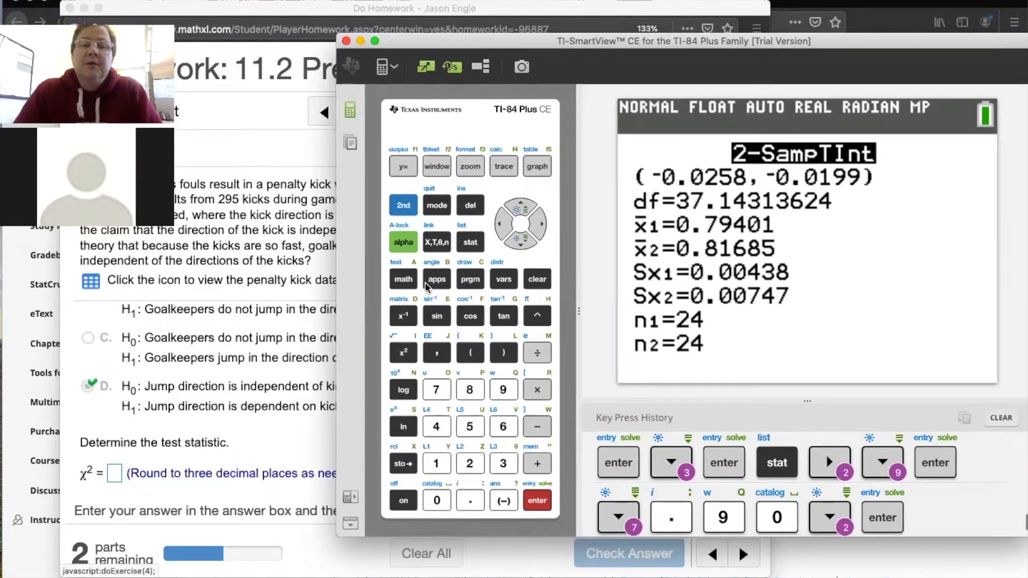
left_click(402, 206)
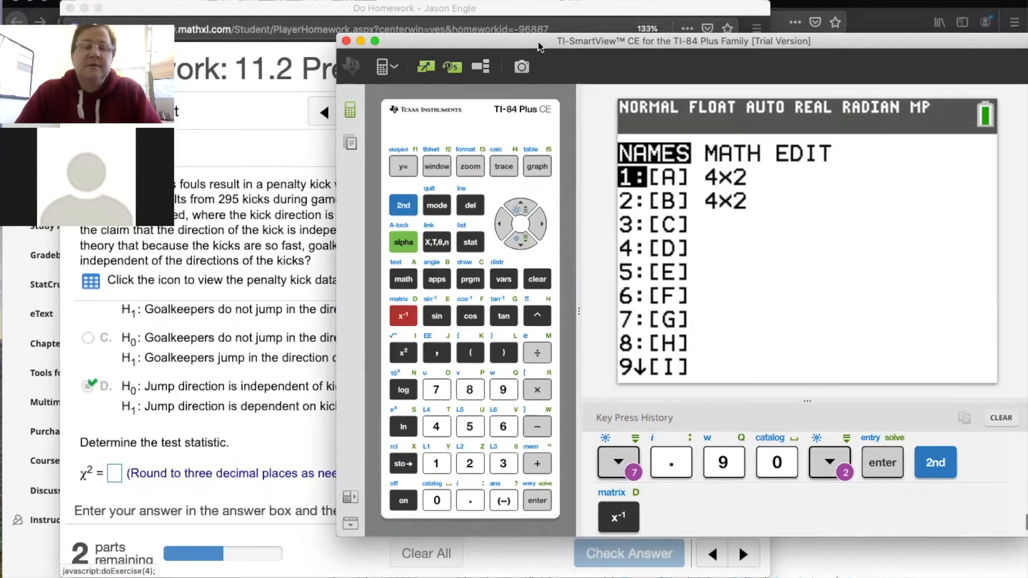
mouse_move(273, 150)
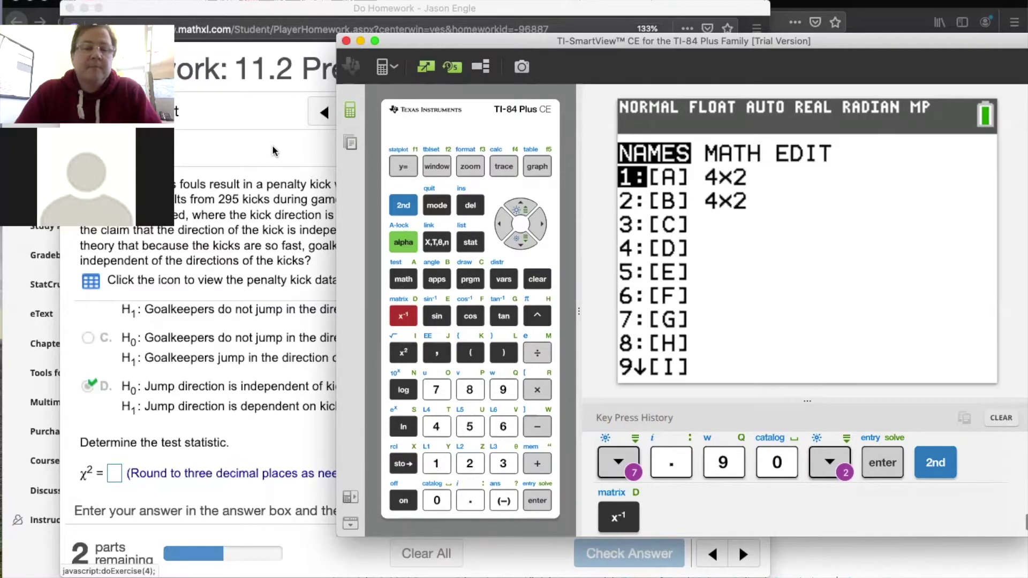
mouse_move(293, 105)
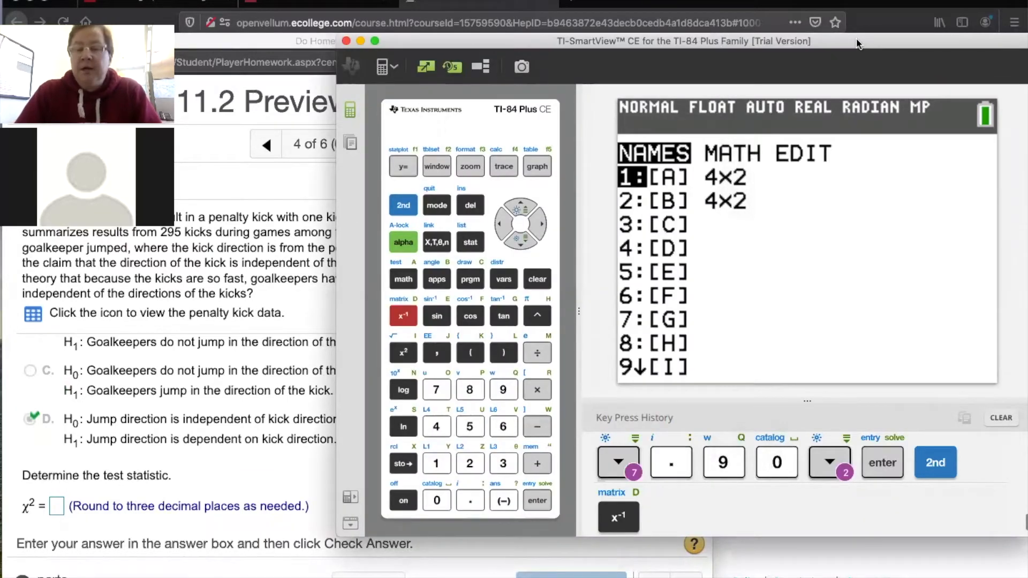
Step: Begin editing matrix [A] with 3 rows and show the penalty kick data alongside
left_click(548, 224)
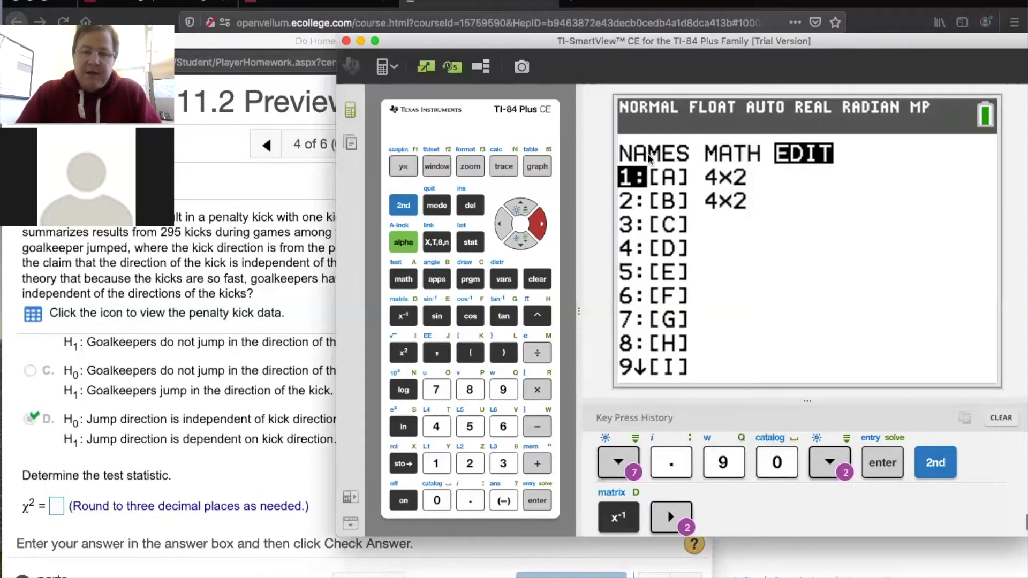
mouse_move(810, 165)
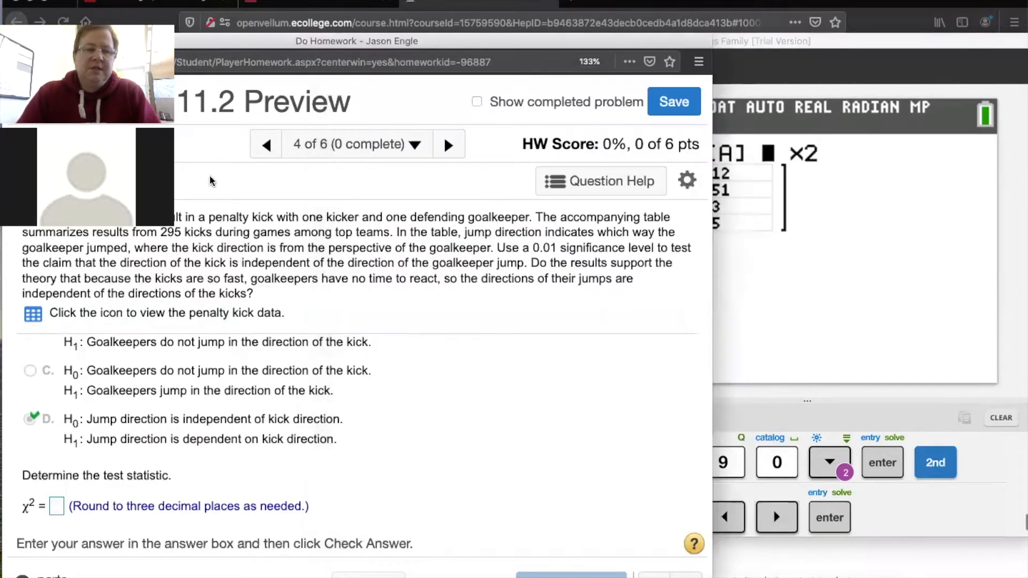
left_click(32, 314)
type("3")
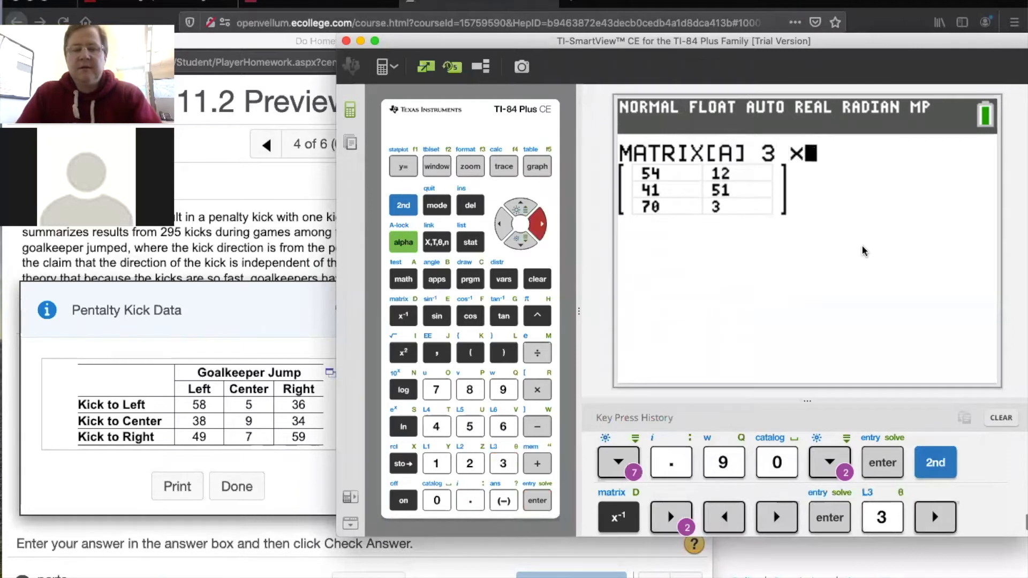
Step: Enter the 3×3 counts into matrix A: 58 5 36, 38 9 34, 49 7 59
key("enter")
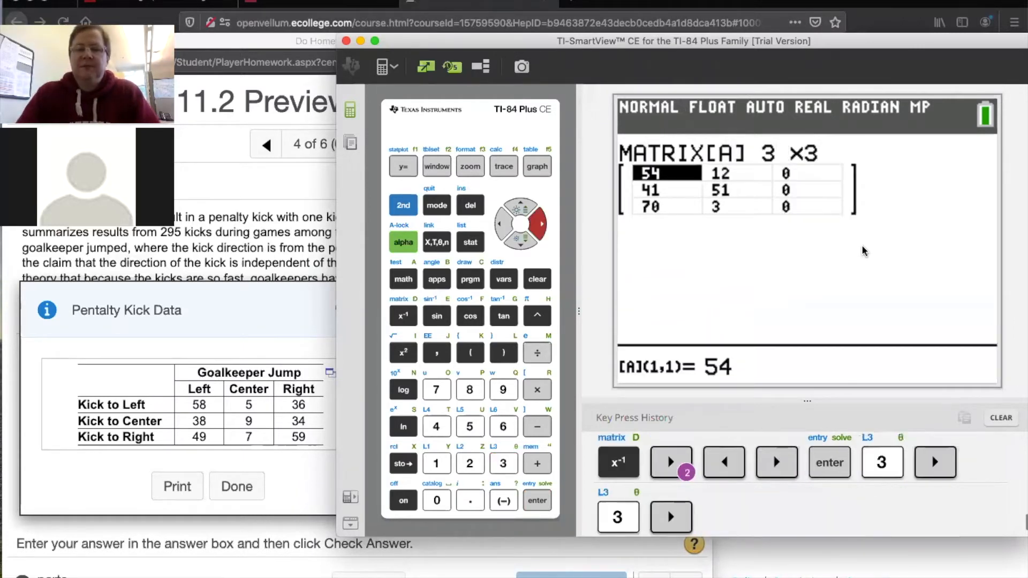
mouse_move(923, 286)
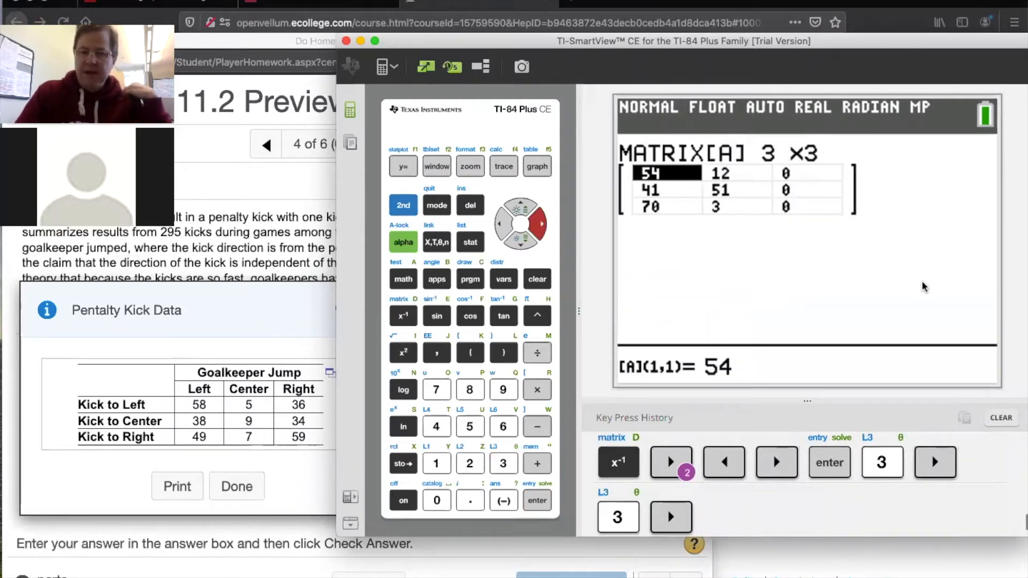
mouse_move(746, 181)
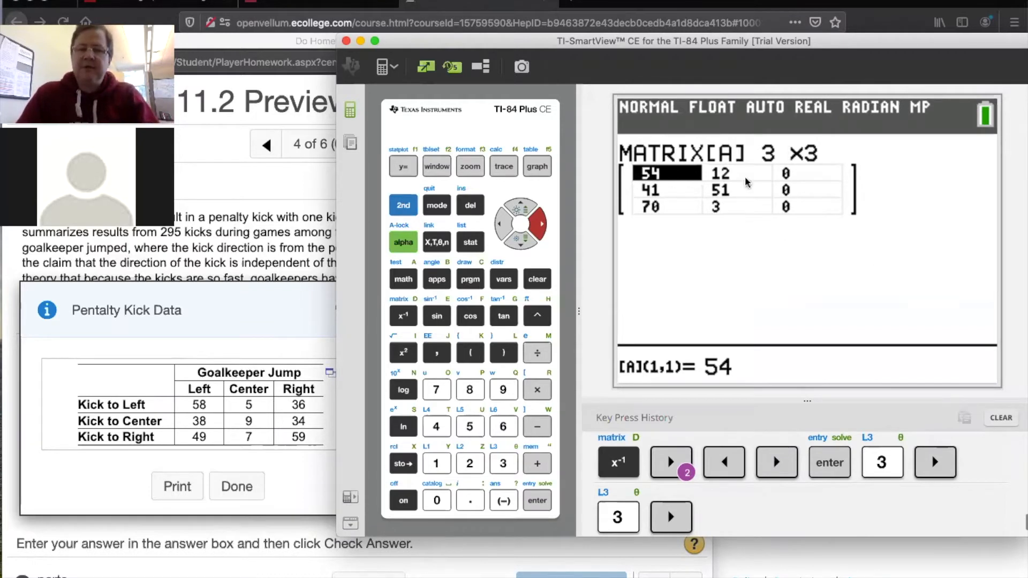
mouse_move(648, 220)
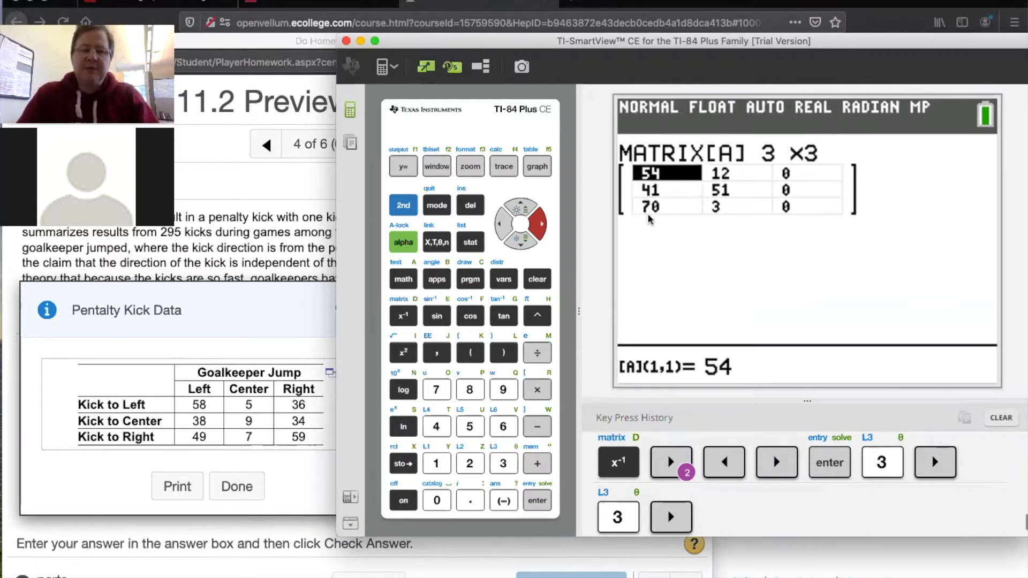
mouse_move(208, 415)
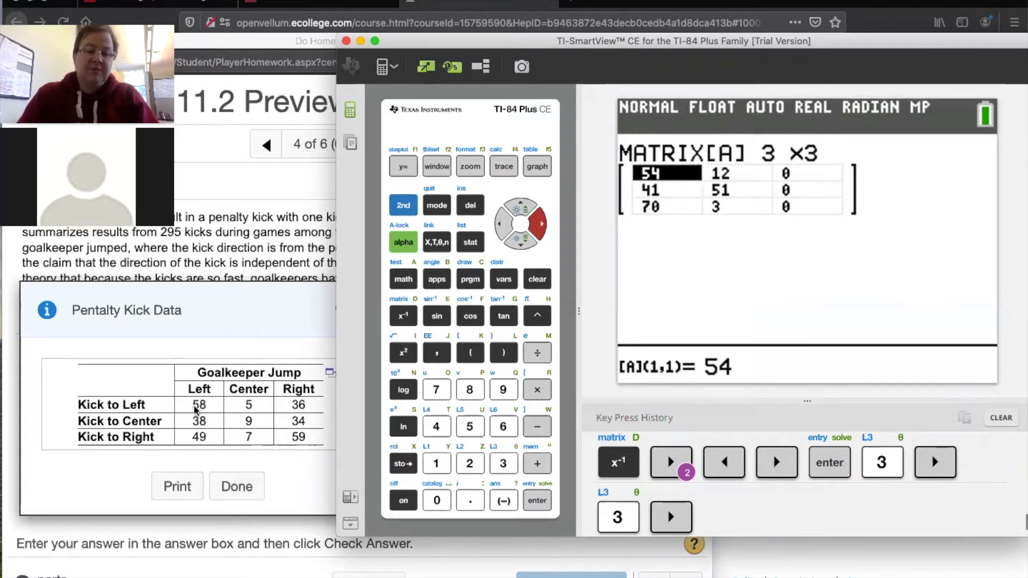
mouse_move(300, 430)
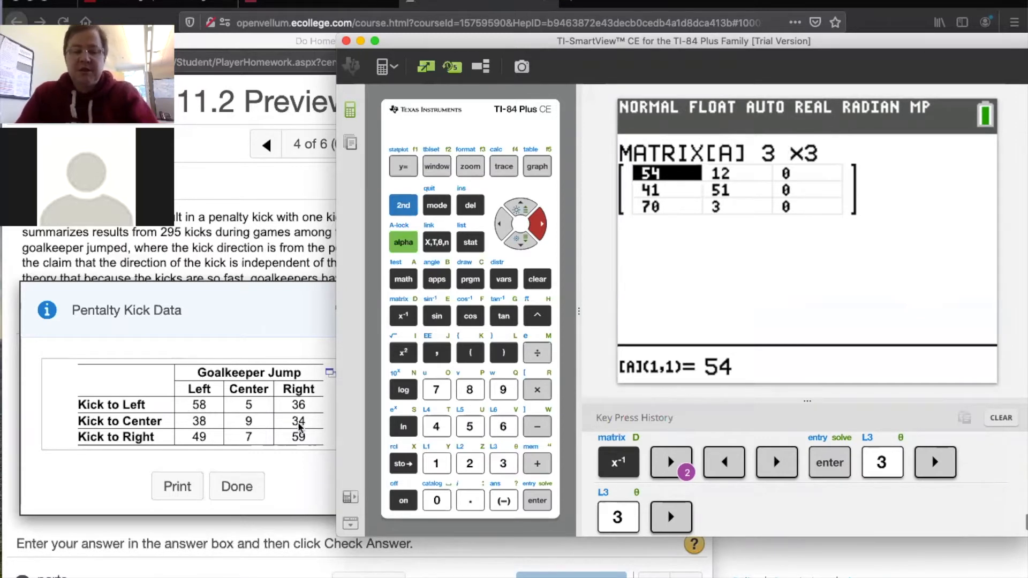
left_click(469, 390)
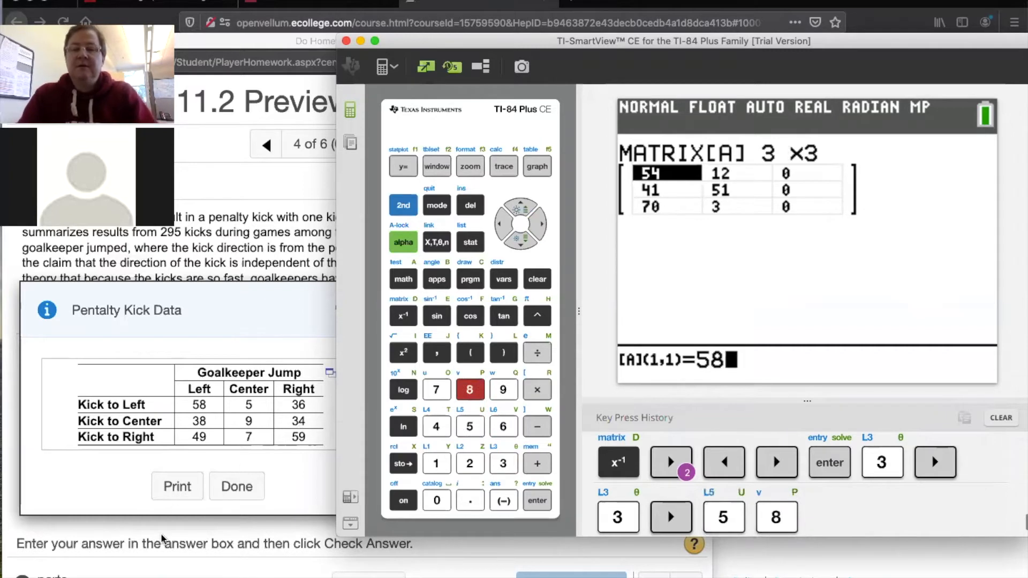
left_click(536, 500)
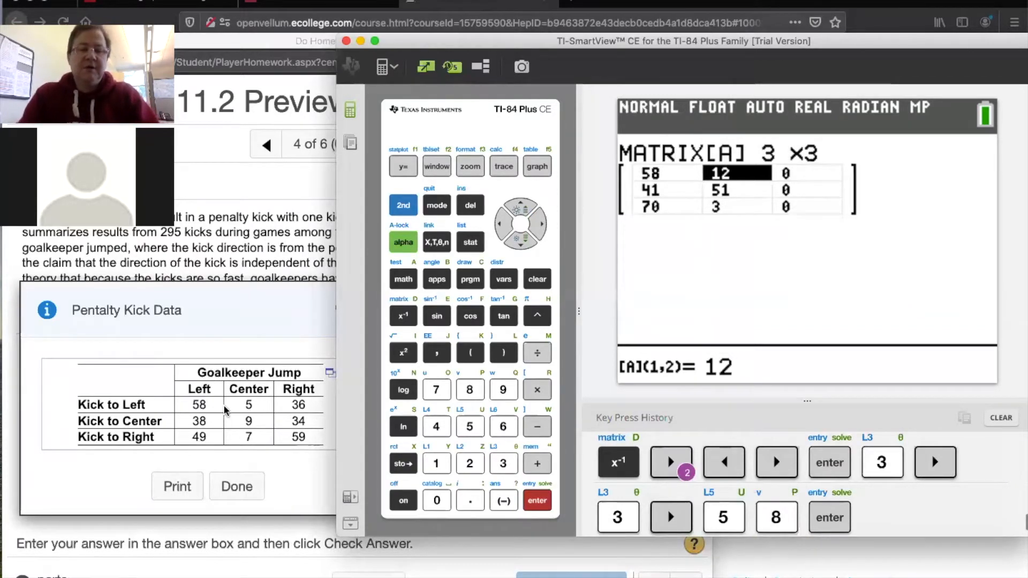
mouse_move(249, 412)
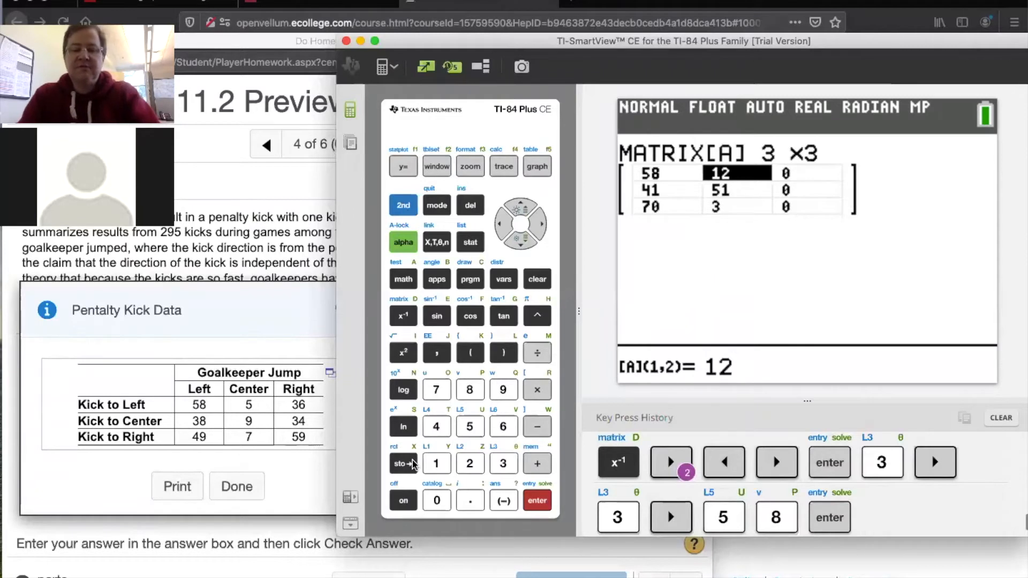
left_click(537, 500)
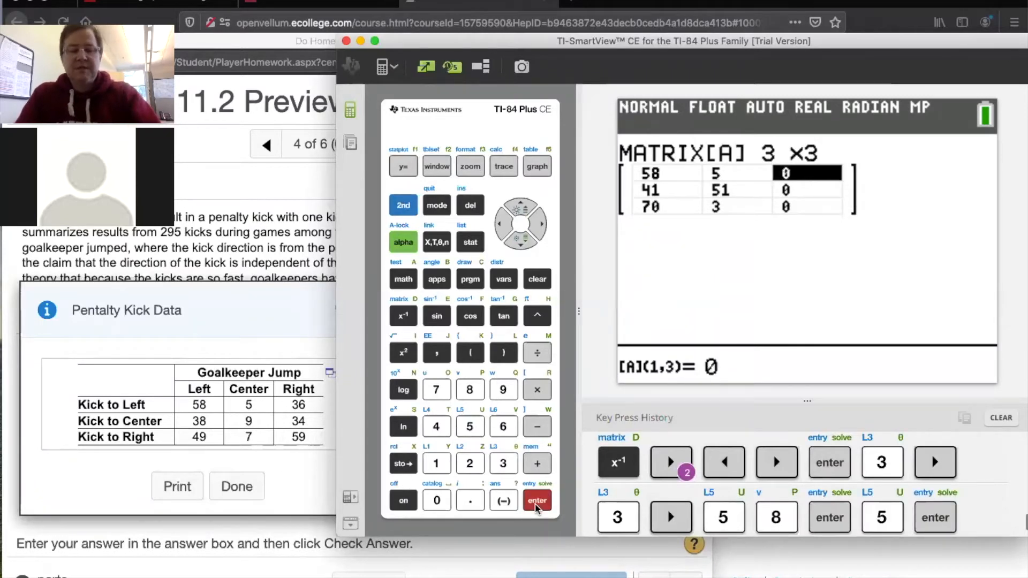
left_click(536, 500)
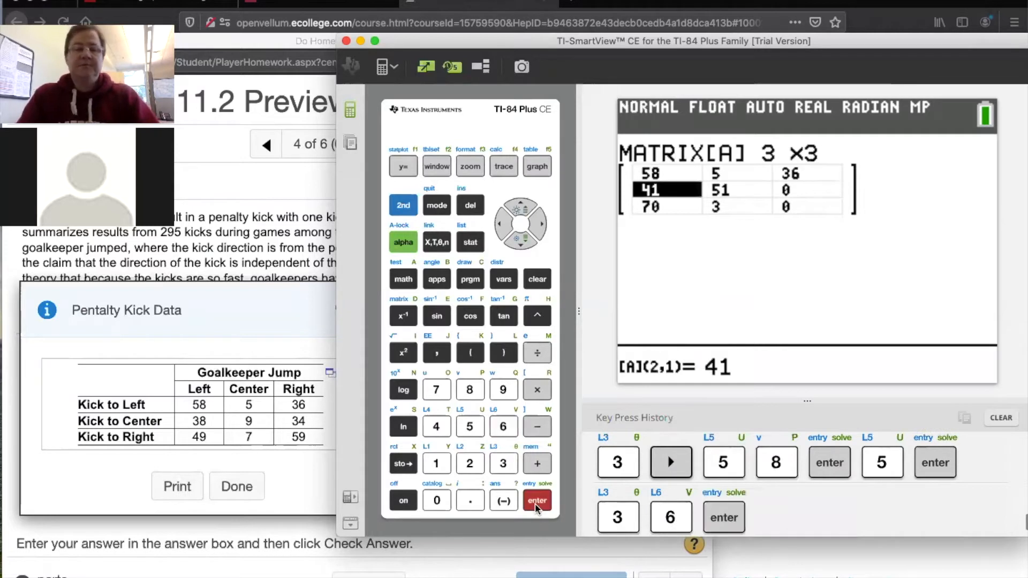
left_click(469, 389)
type("9")
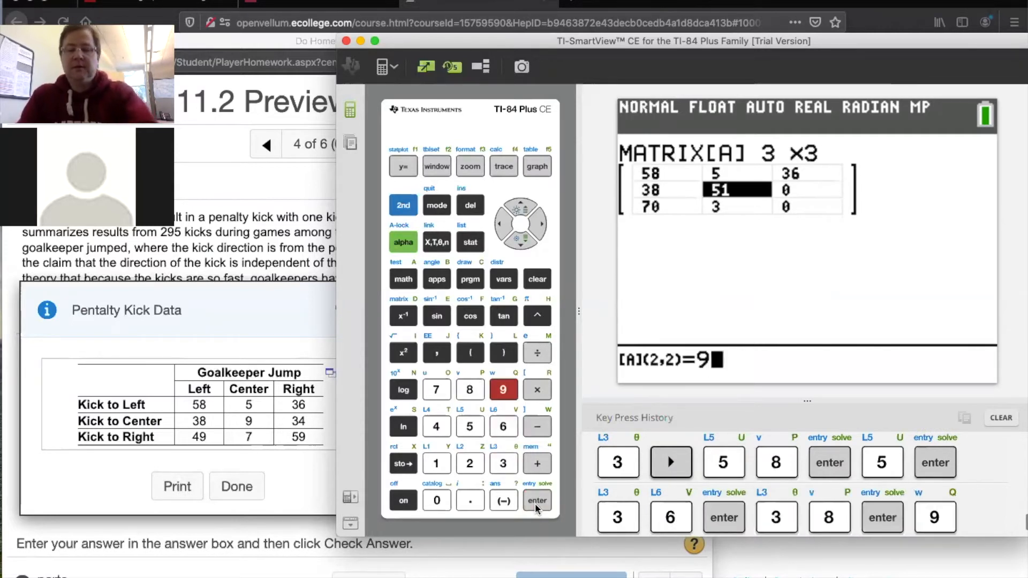
left_click(537, 500)
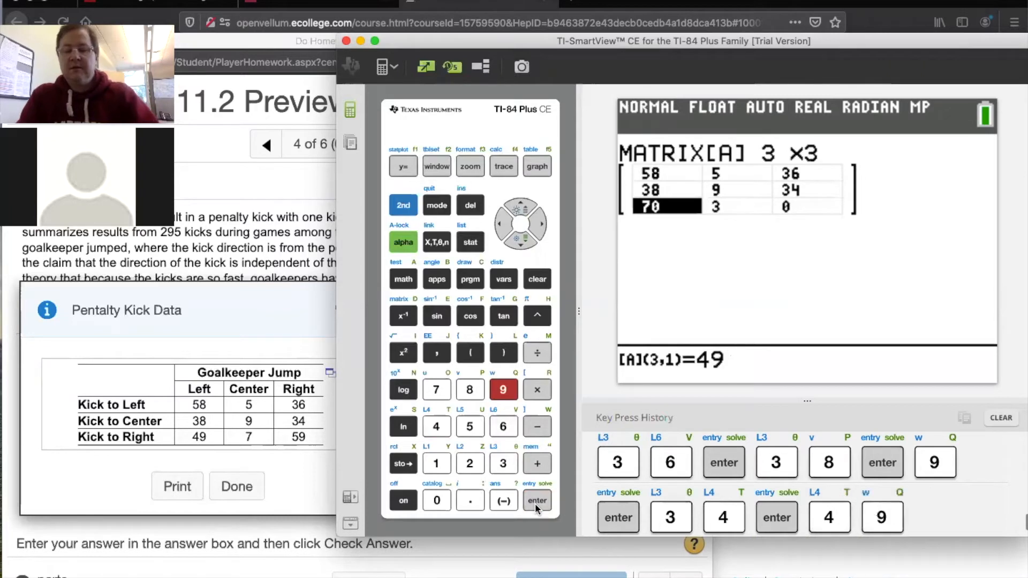
left_click(538, 501)
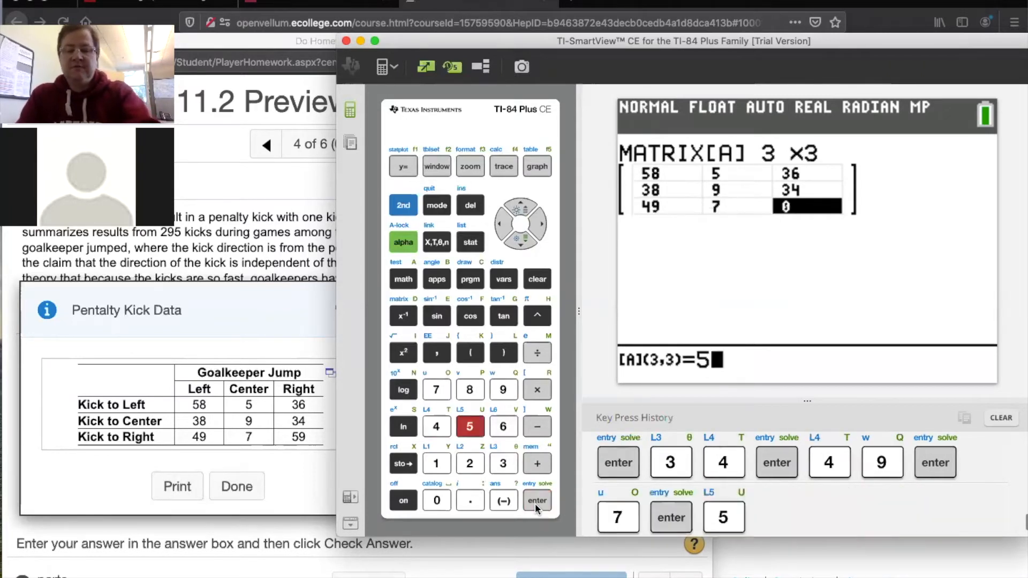
left_click(537, 500)
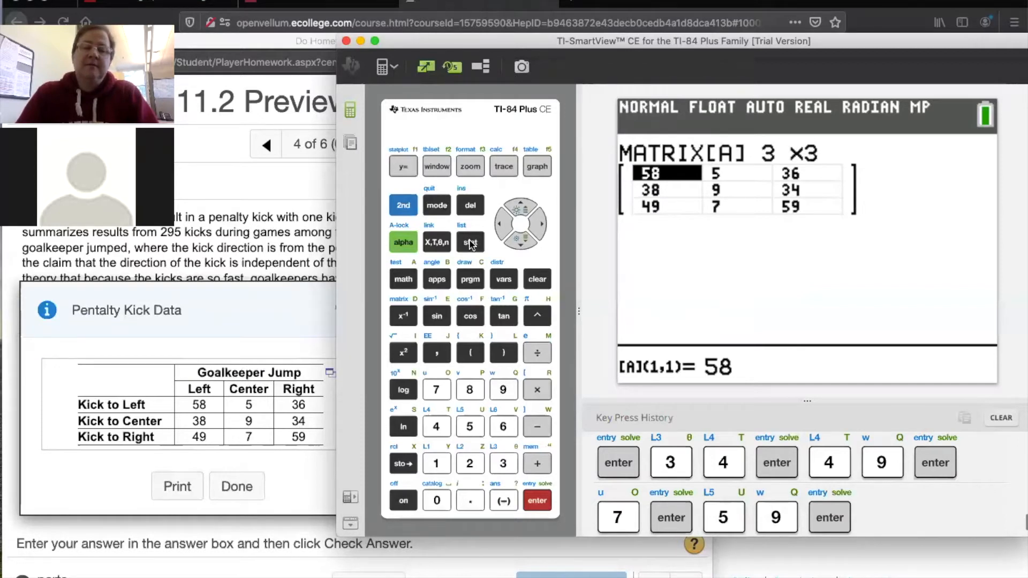
Step: Go to the stat TESTS menu and scroll up toward the χ²-Test entry
left_click(470, 242)
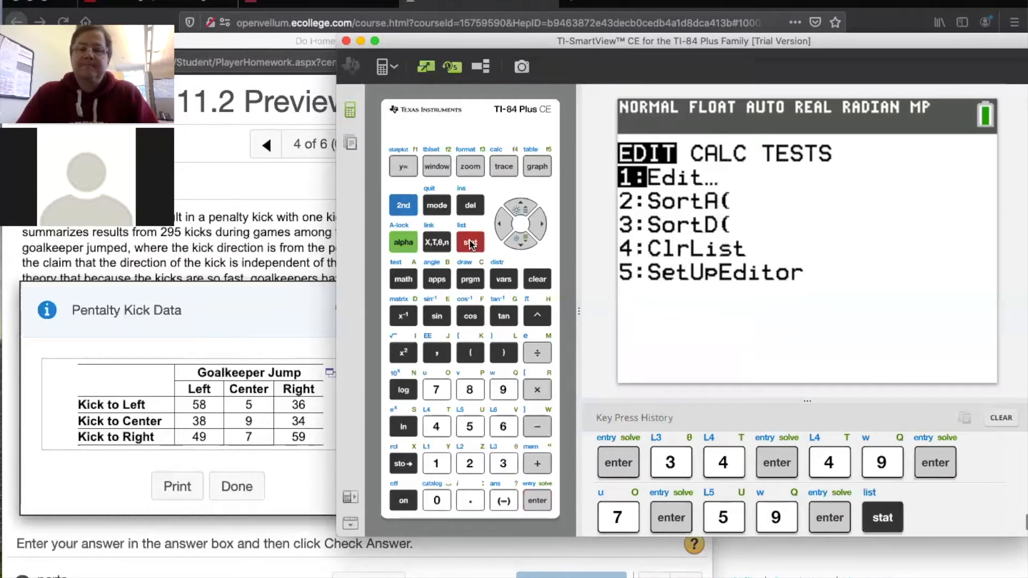
left_click(541, 222)
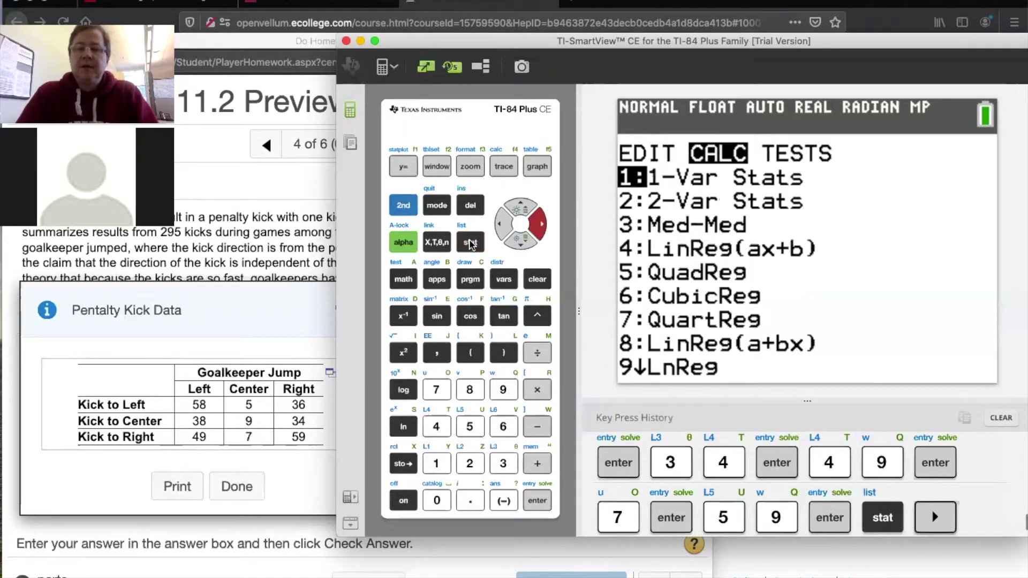
left_click(937, 518)
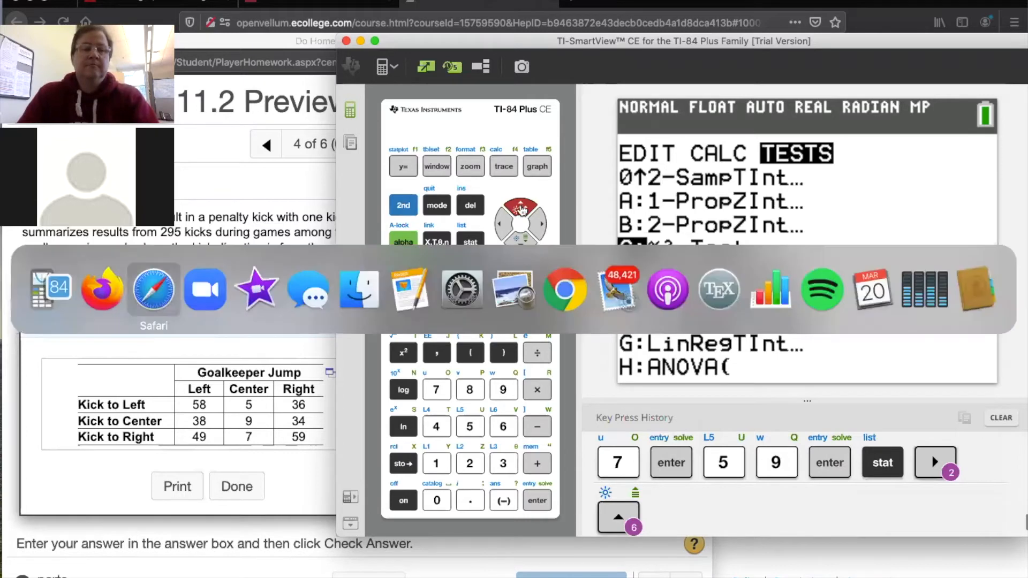
Step: In Desmos, hide the t-distribution curve and start expression 'X=' on line 2
left_click(154, 289)
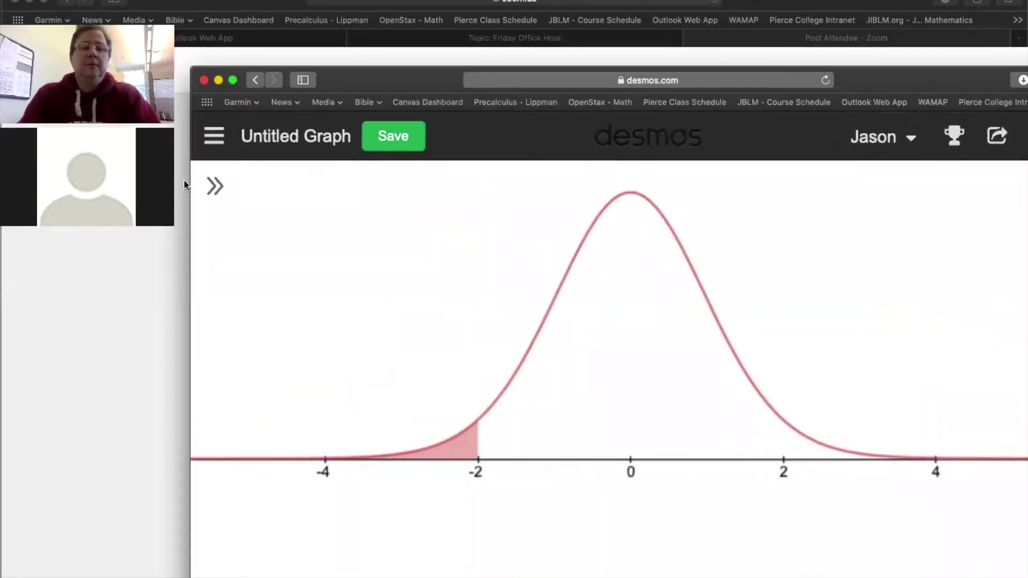
left_click(214, 187)
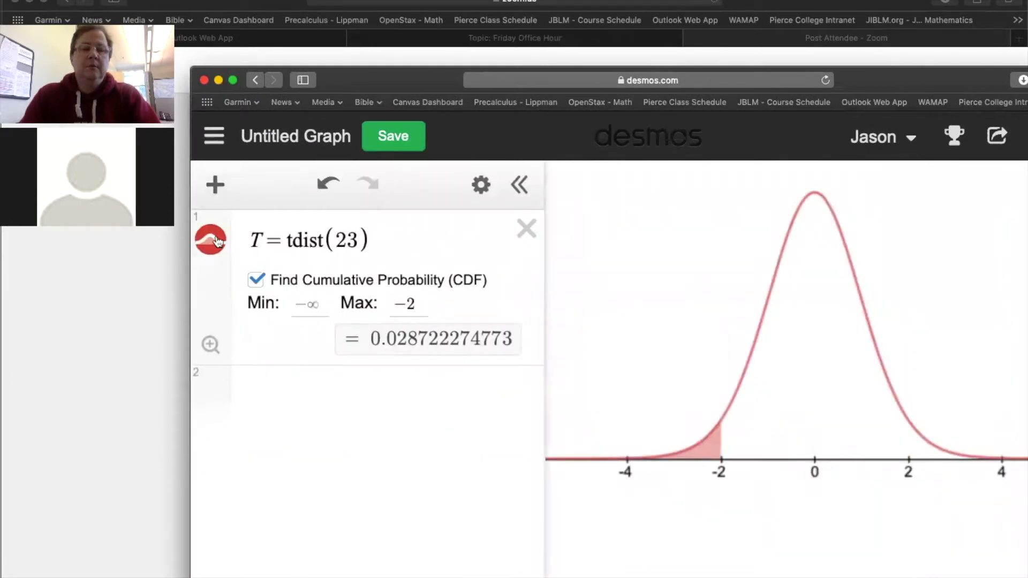
left_click(288, 390)
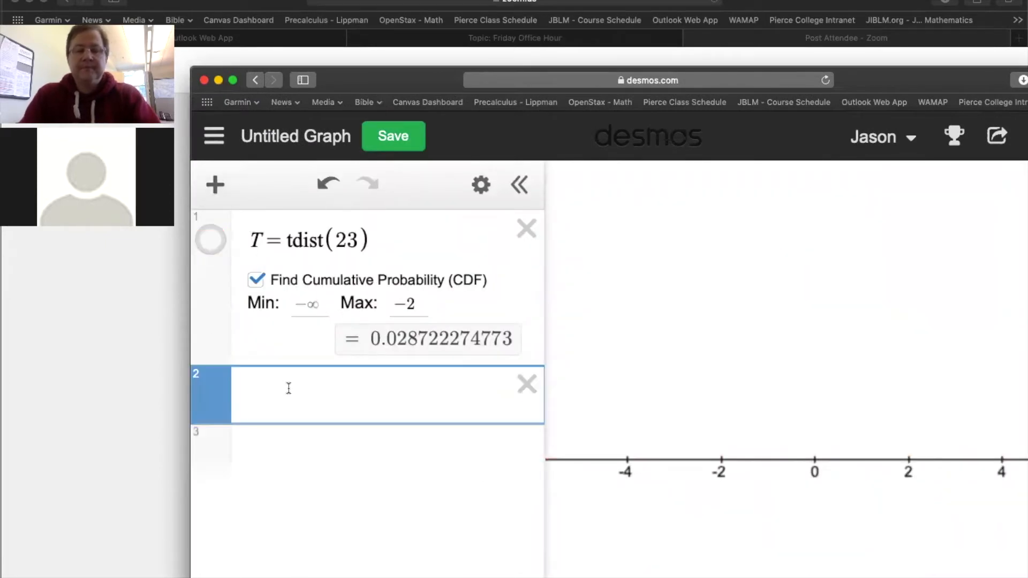
type("X=")
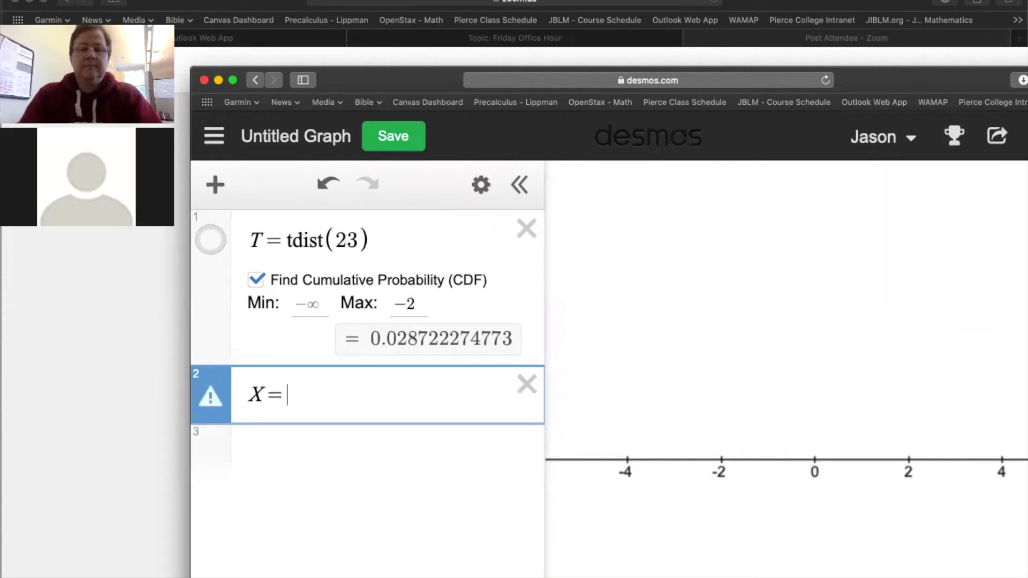
mouse_move(831, 88)
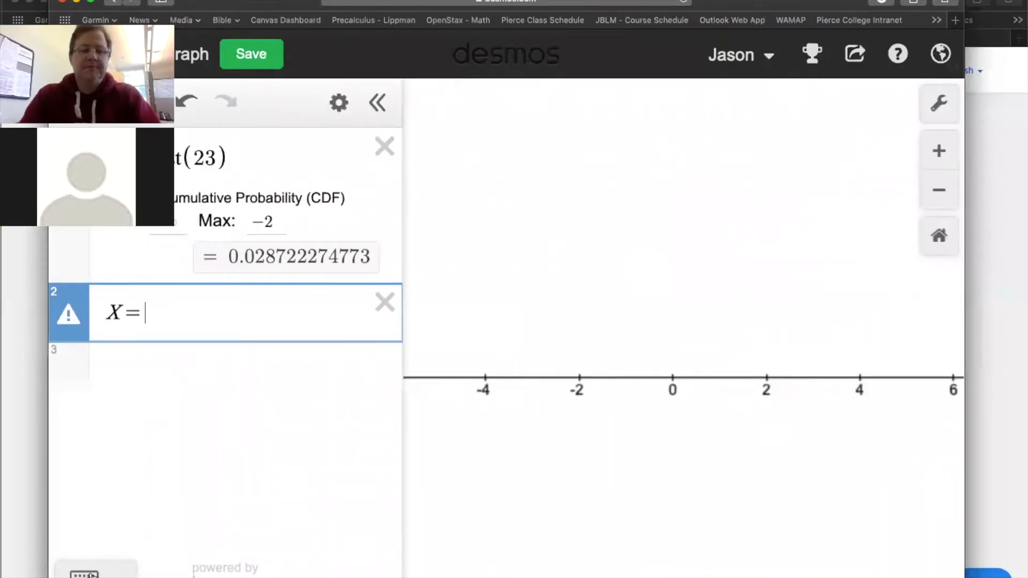
Step: Show the Desmos math keypad with its functions list before returning to the calculator
left_click(242, 313)
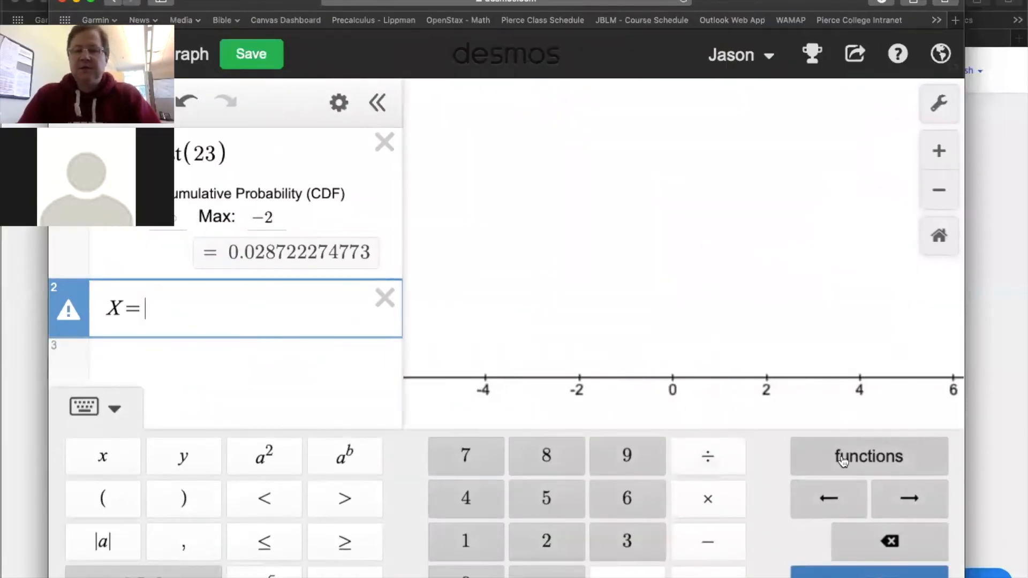
left_click(870, 456)
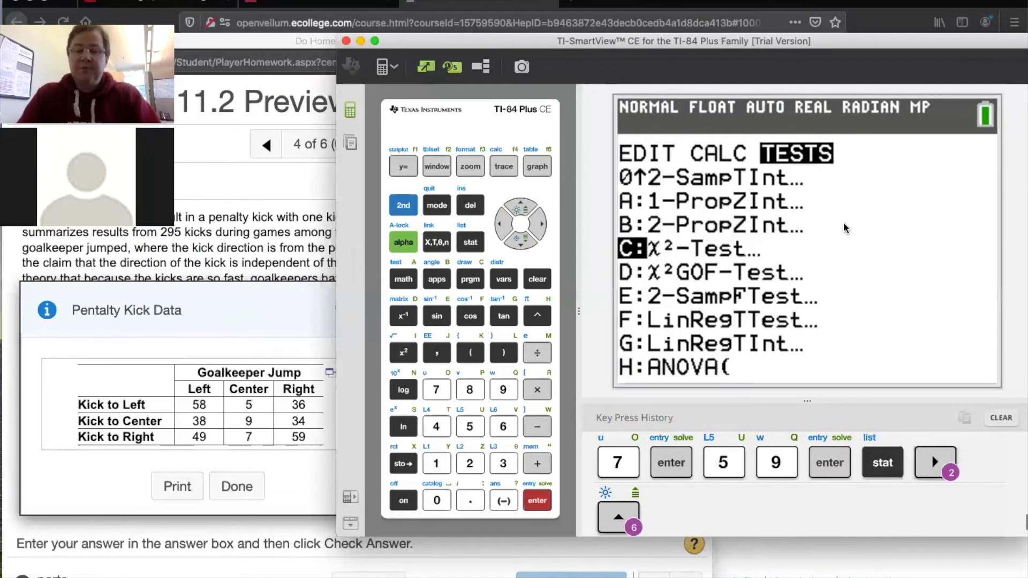
Step: Run χ²-Test with Observed [A], Expected [B]: χ²=8.2516, p=0.0828, df=4
left_click(538, 500)
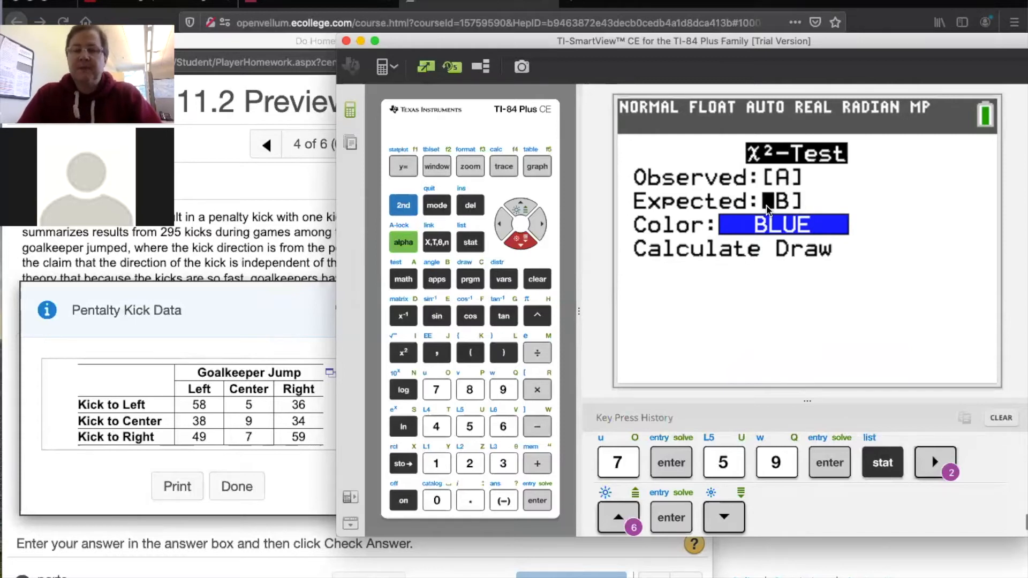
left_click(724, 517)
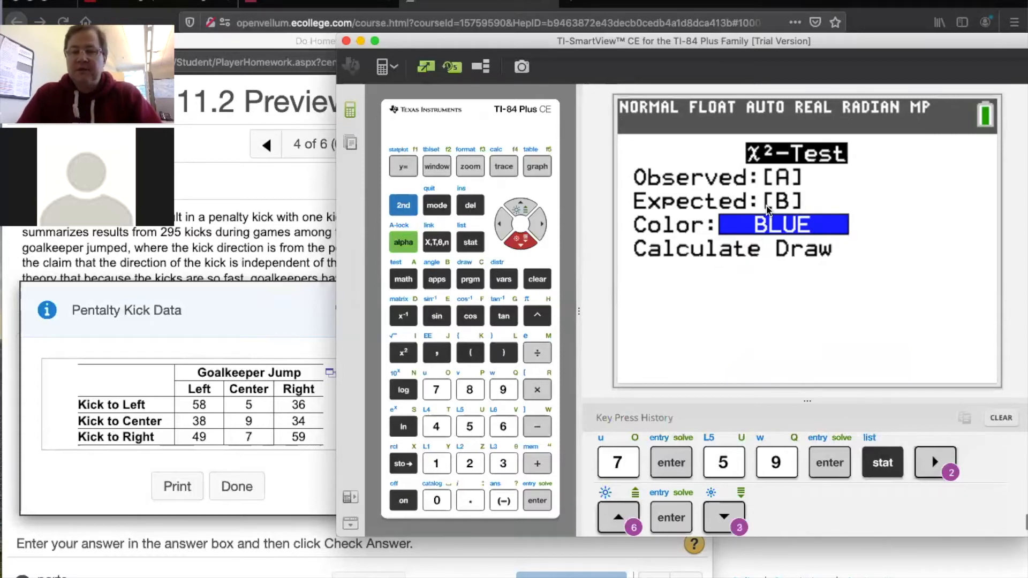
left_click(538, 501)
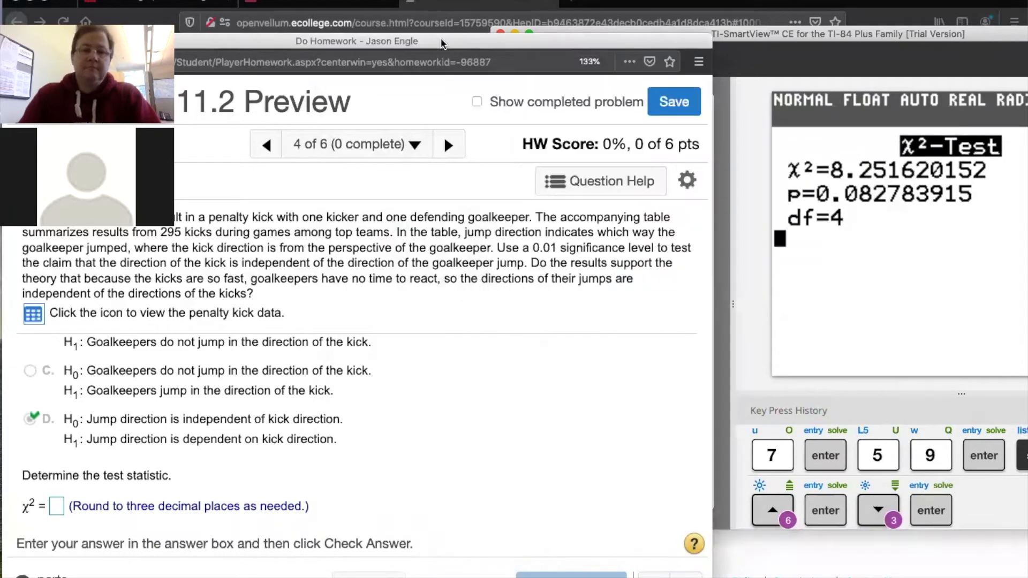
Step: Enter 8.252 as the χ² test statistic in MathXL and confirm it as correct
left_click(54, 504)
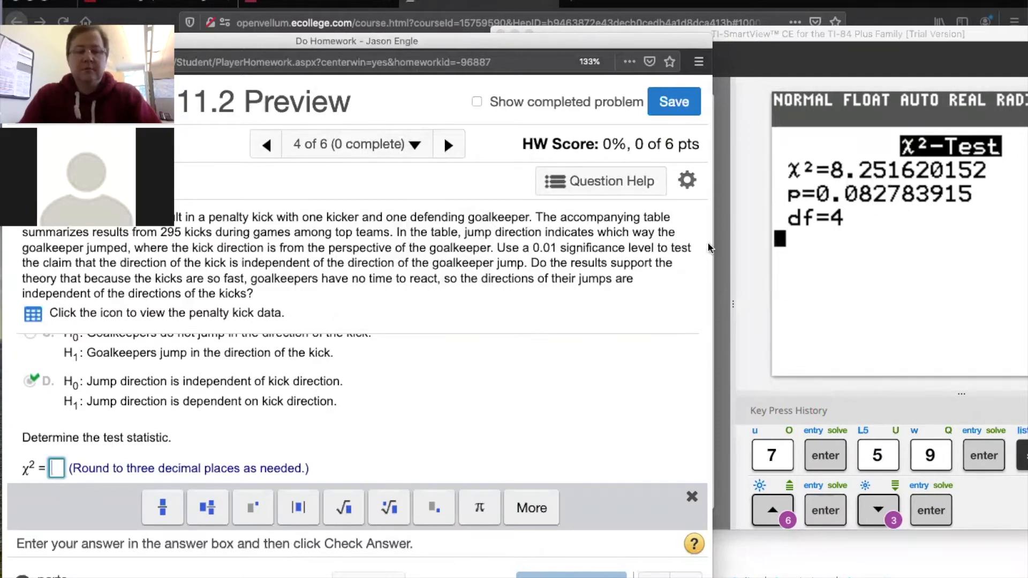
type("8.252")
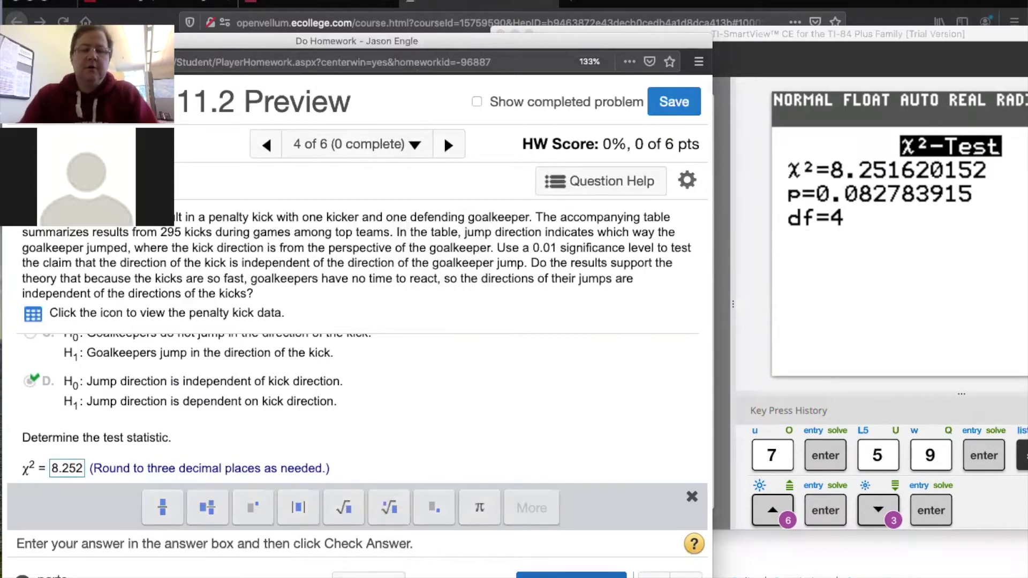
left_click(570, 576)
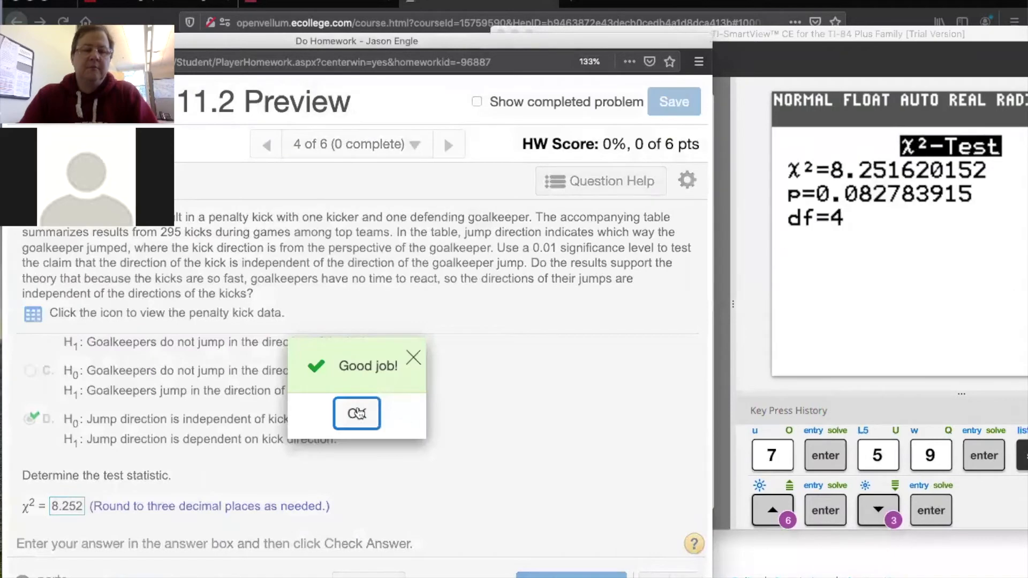
left_click(357, 413)
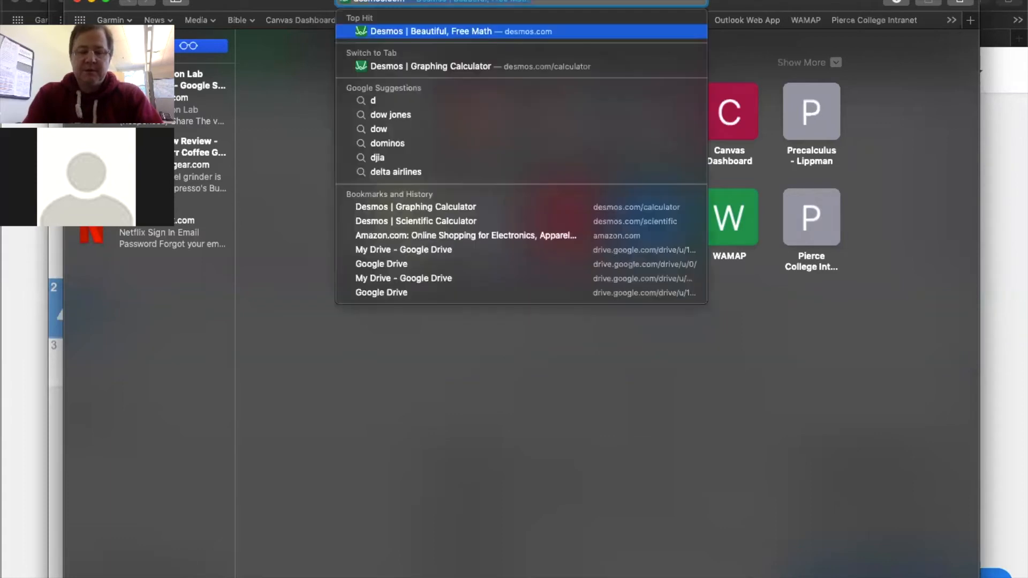
Step: Search 'desmos chi square' in Safari and reopen the earlier chi square dist Desmos graph
type("desmos chi q")
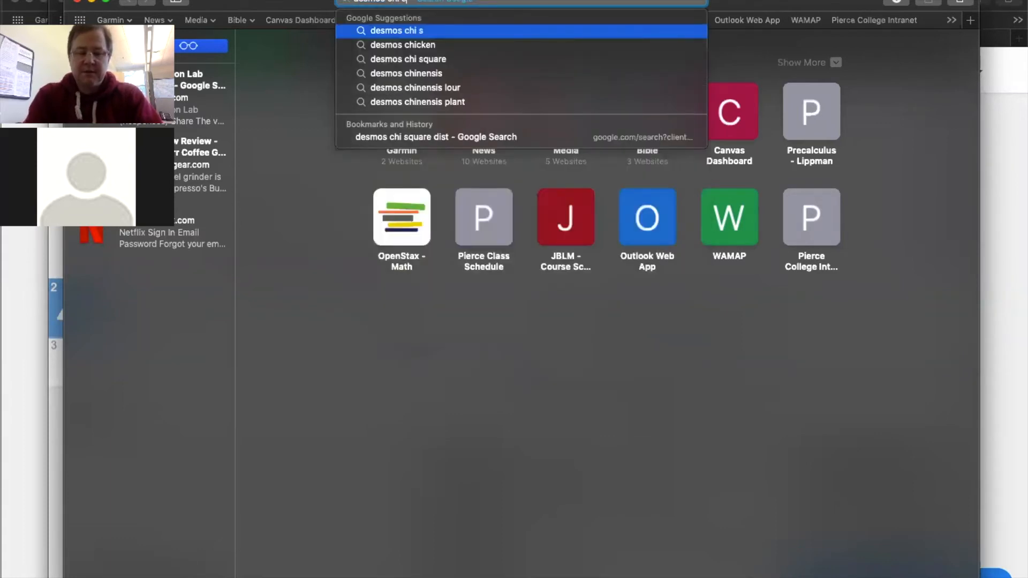
left_click(407, 59)
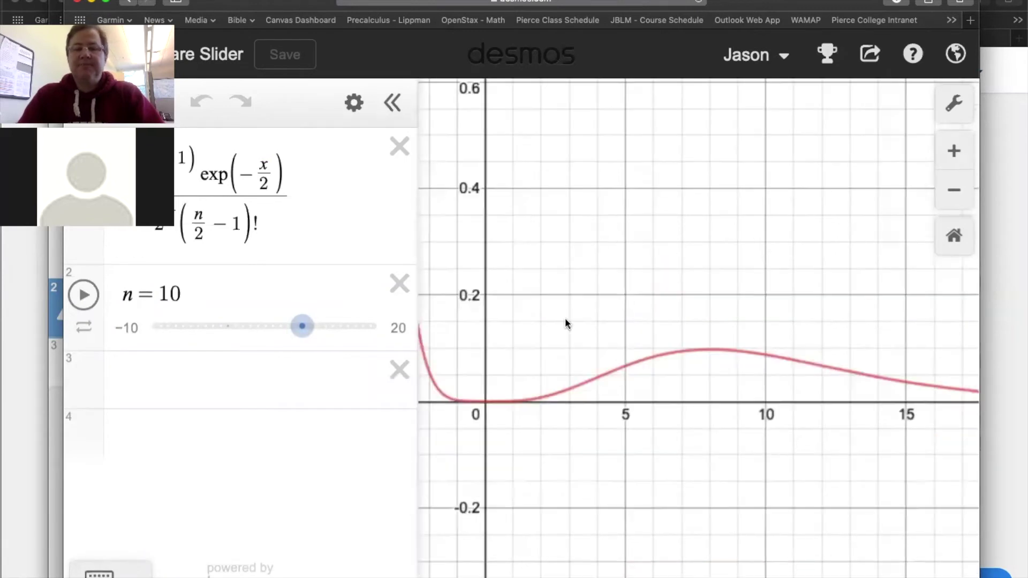
Step: Restrict the chi-square density to x ≥ 0 and set the n slider to 4 degrees of freedom
left_click(304, 200)
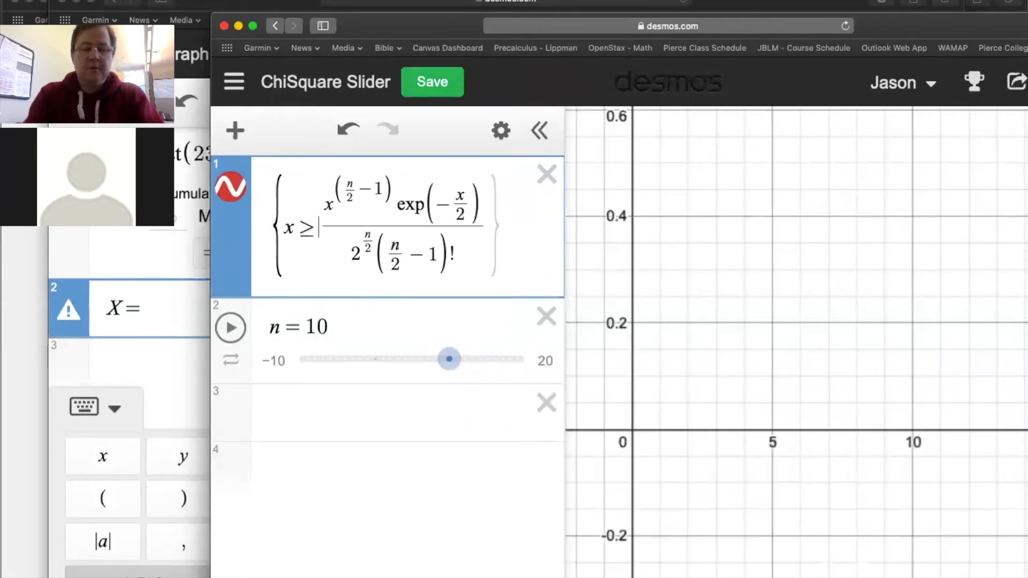
type("0:")
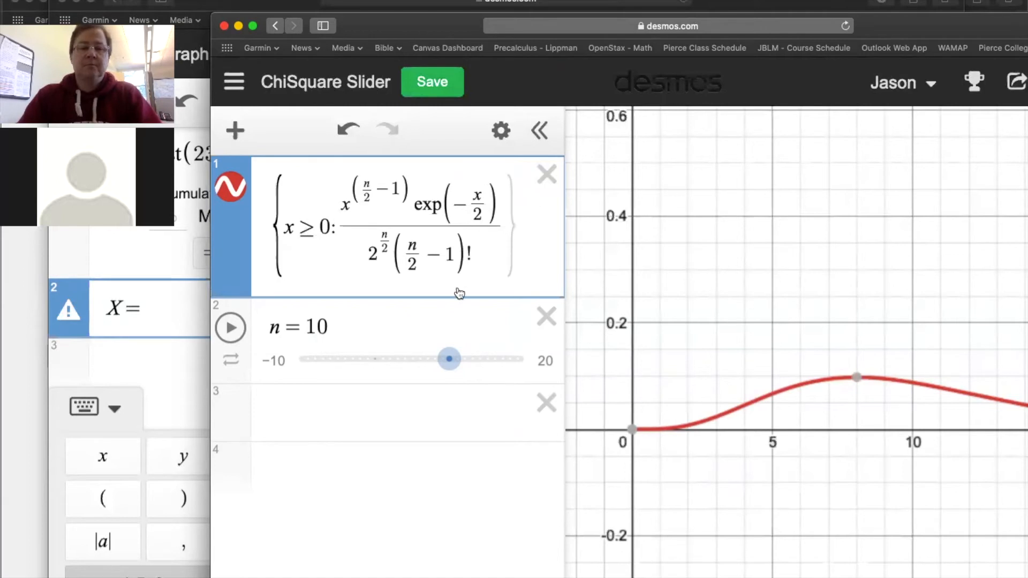
mouse_move(810, 443)
type("4")
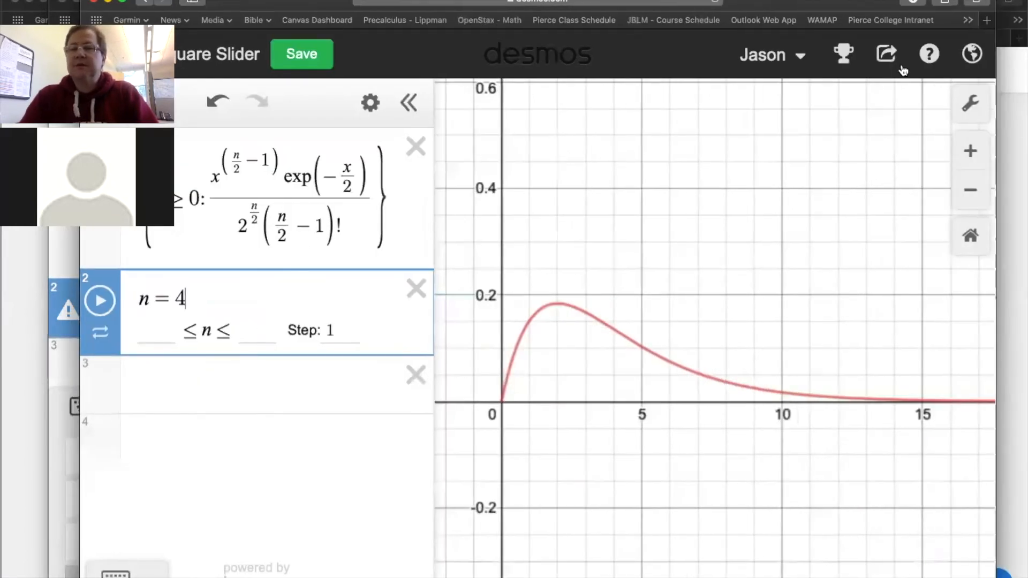
left_click(969, 105)
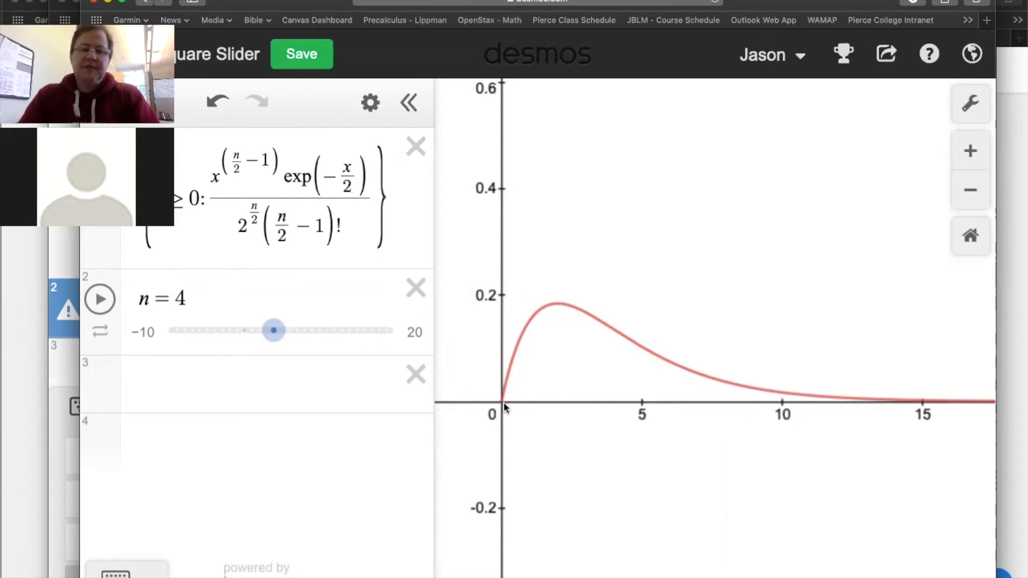
mouse_move(615, 263)
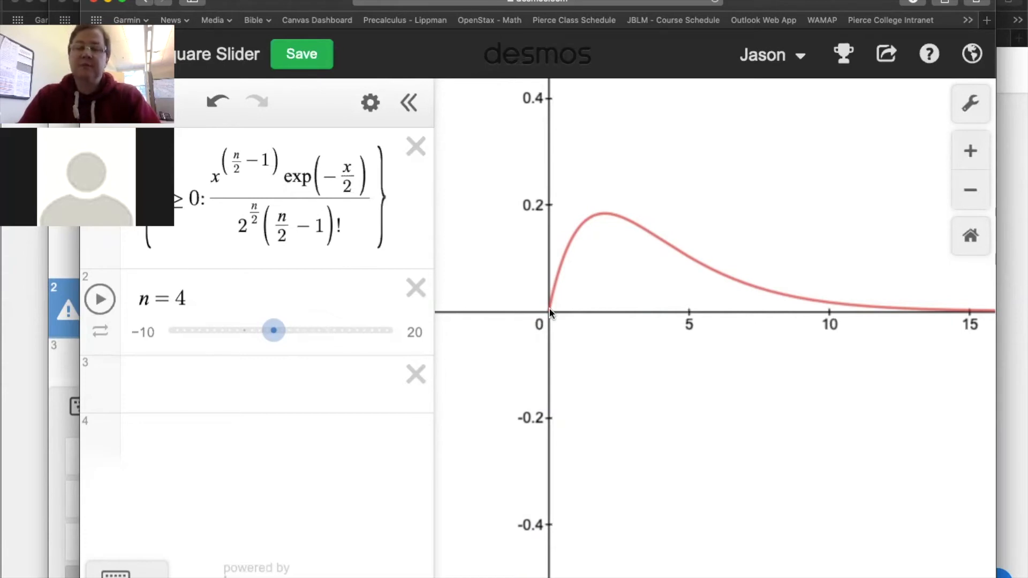
mouse_move(644, 316)
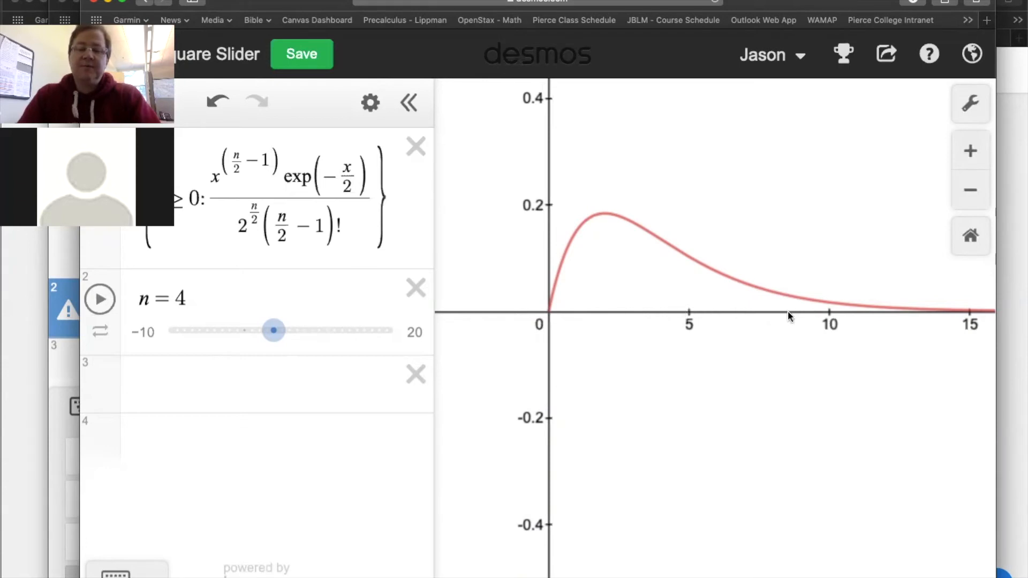
mouse_move(796, 318)
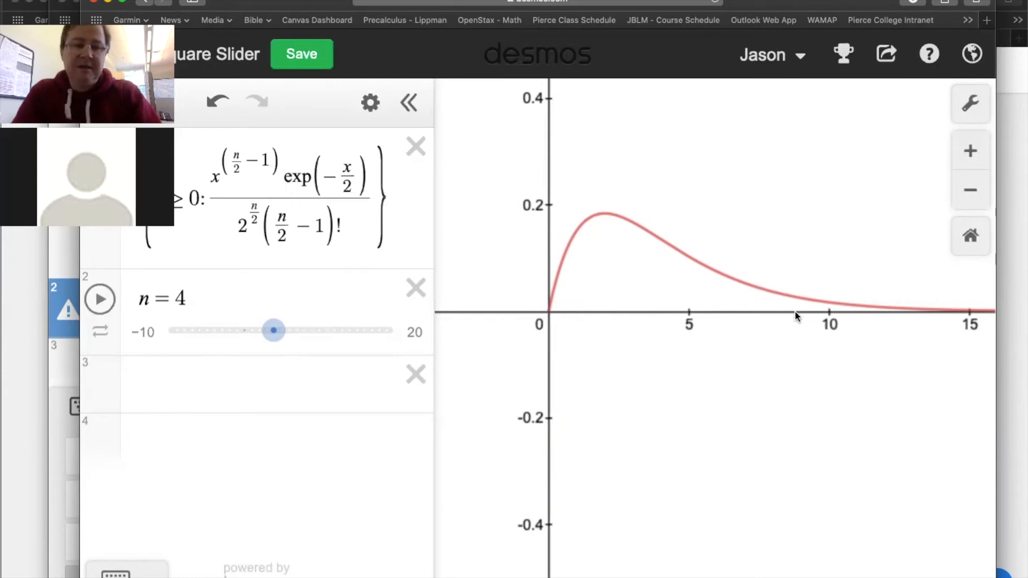
mouse_move(761, 328)
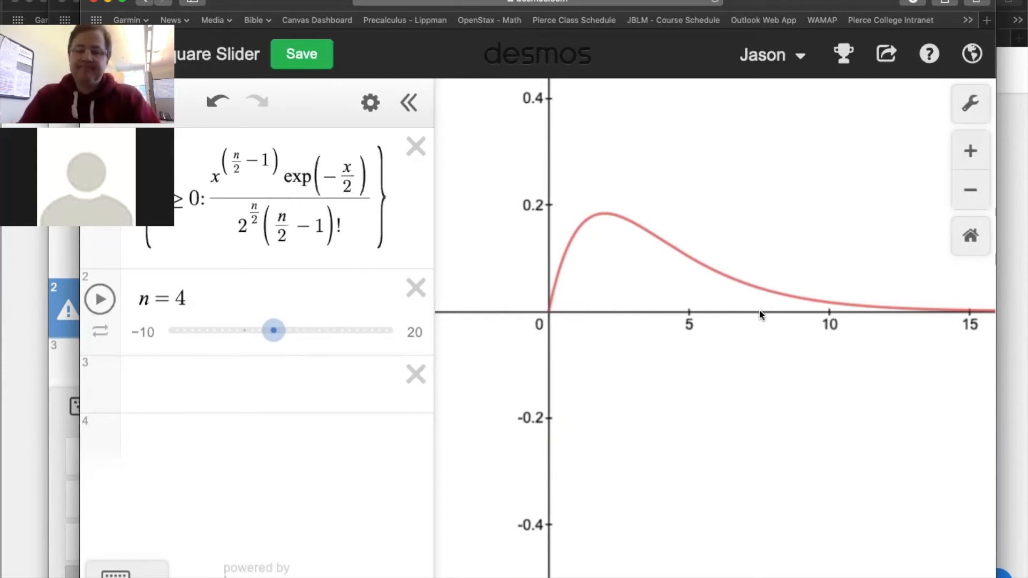
mouse_move(784, 313)
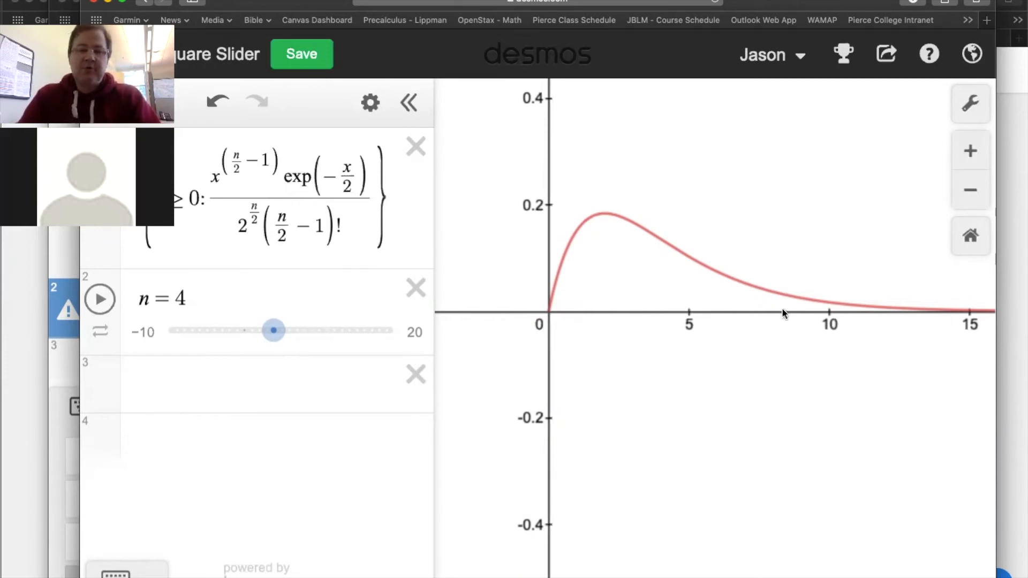
mouse_move(751, 319)
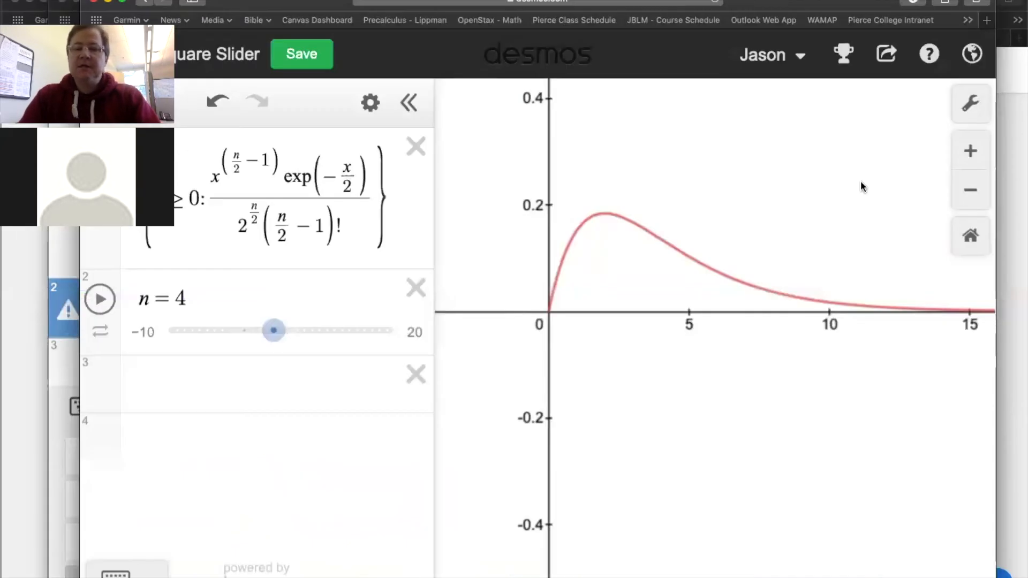
mouse_move(750, 315)
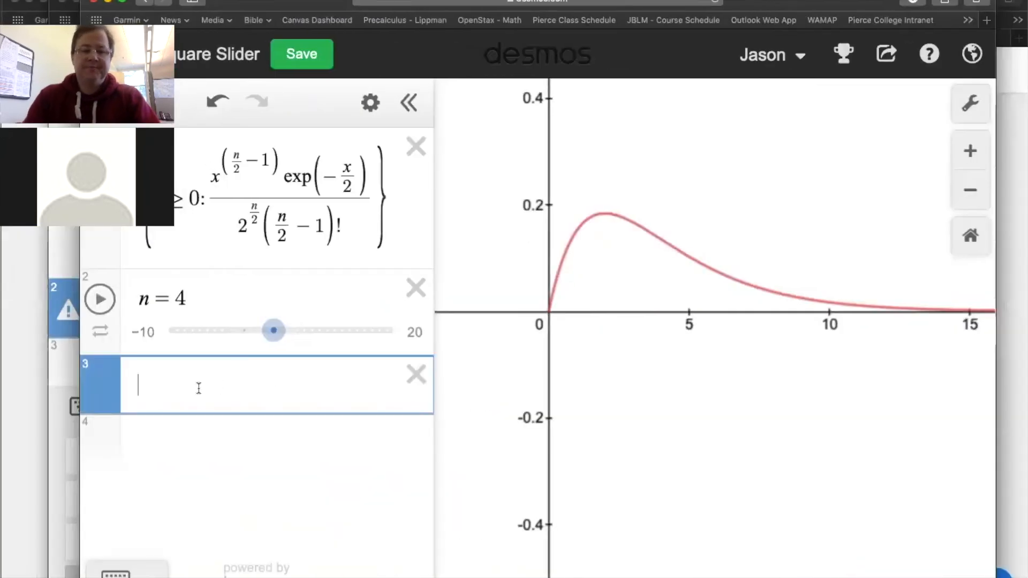
Step: Plot the test-statistic point (8.25, 0) in Desmos, then switch to the calculator emulator
type("(8.")
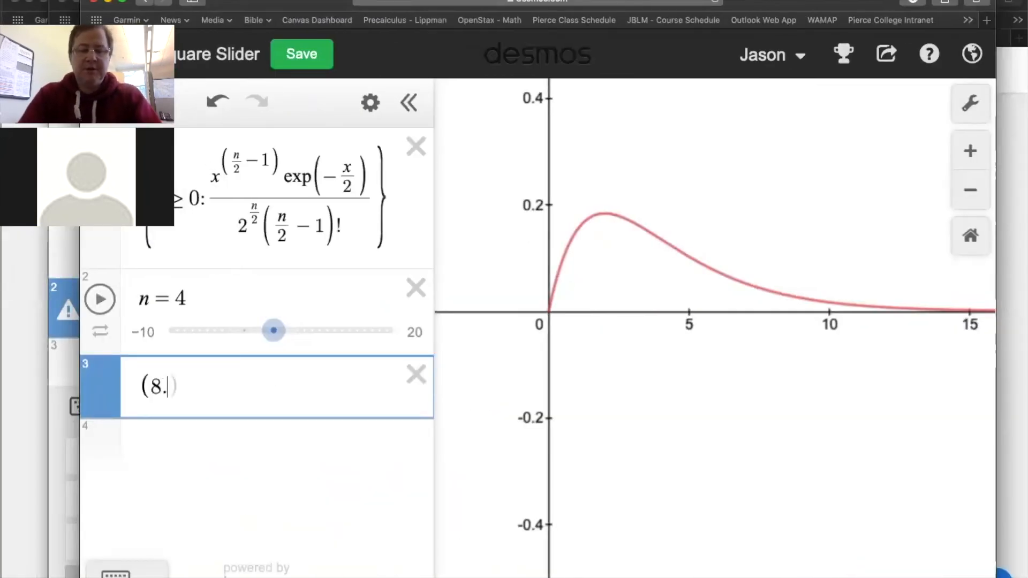
type("25,0")
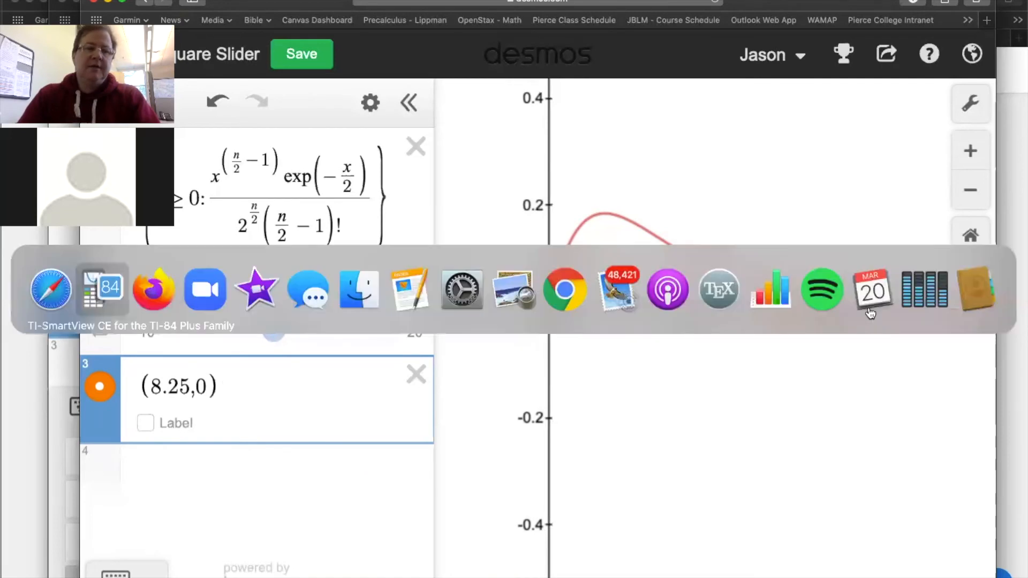
left_click(100, 289)
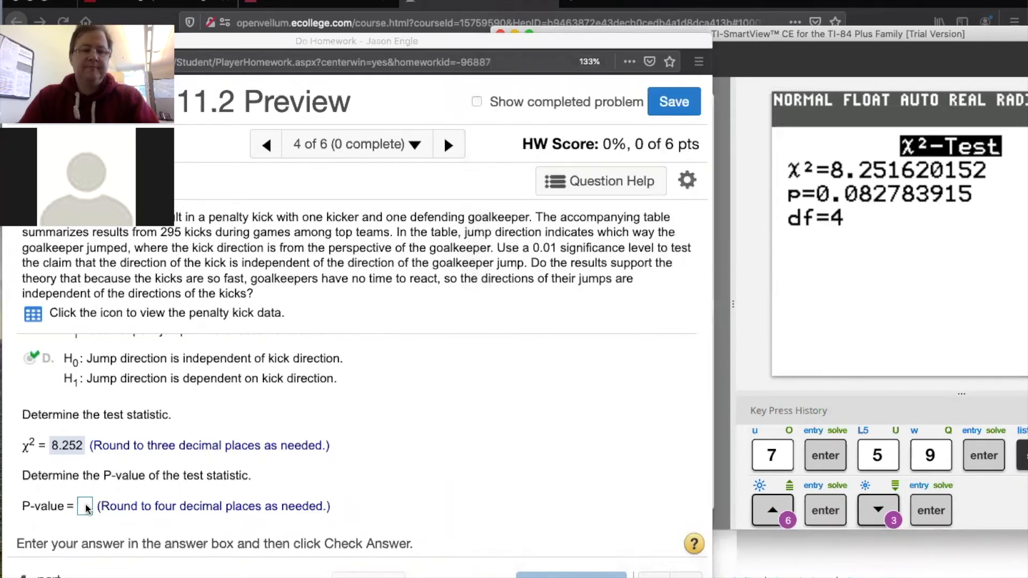
Step: Enter .0828 as the P-value in MathXL, check it, and dismiss the correct-answer message
left_click(83, 506)
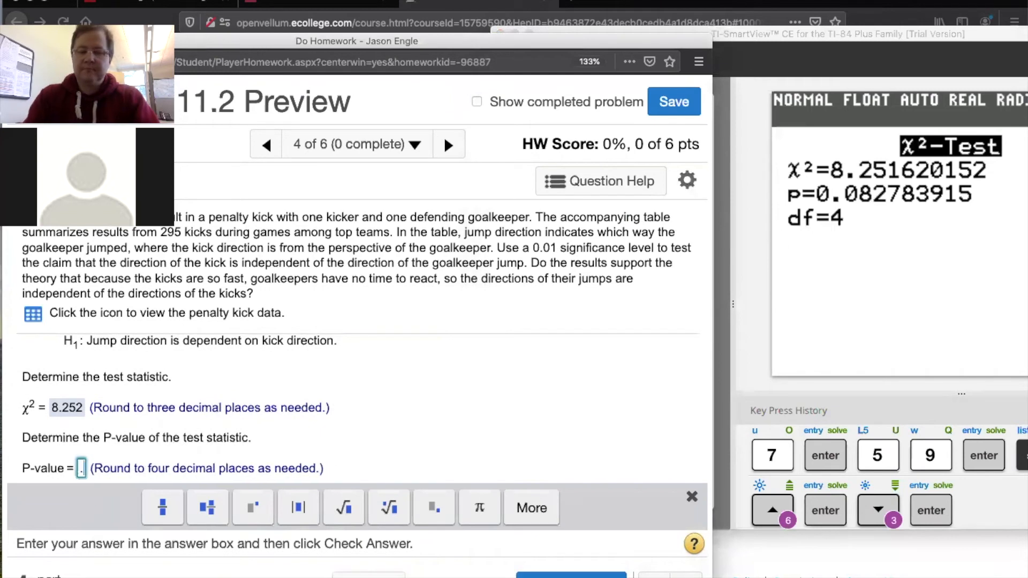
type("0828")
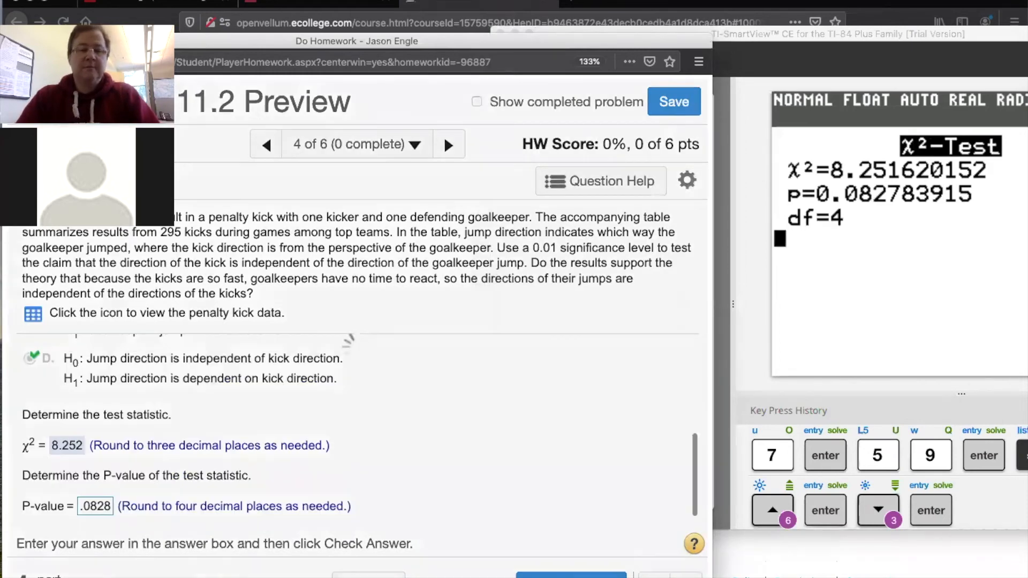
left_click(568, 575)
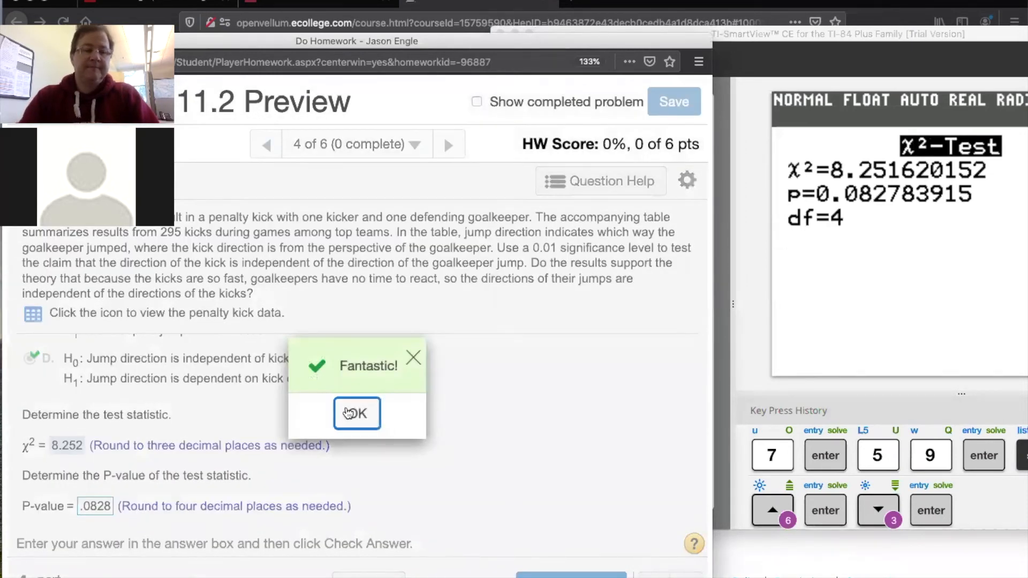
left_click(357, 414)
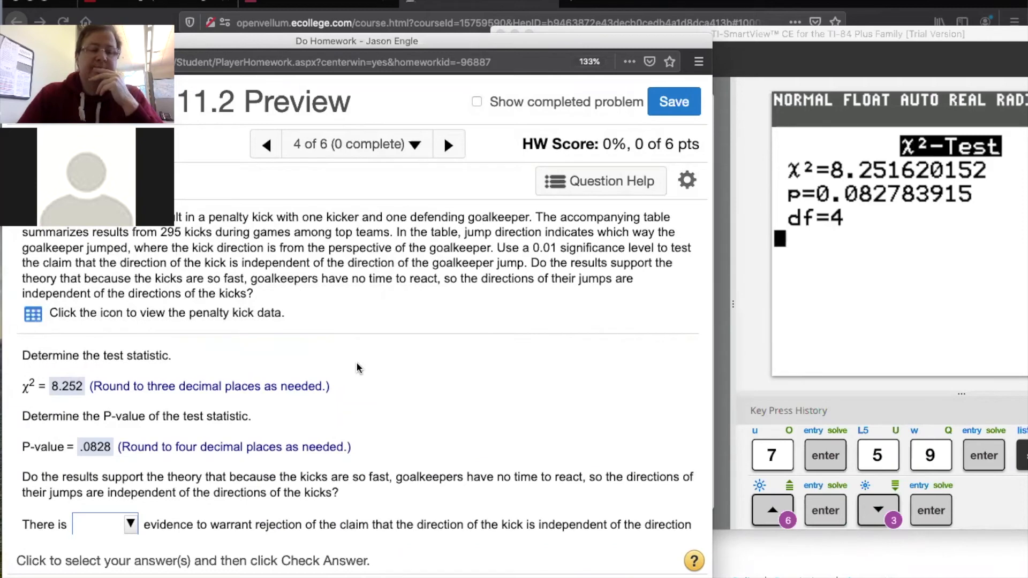
mouse_move(859, 113)
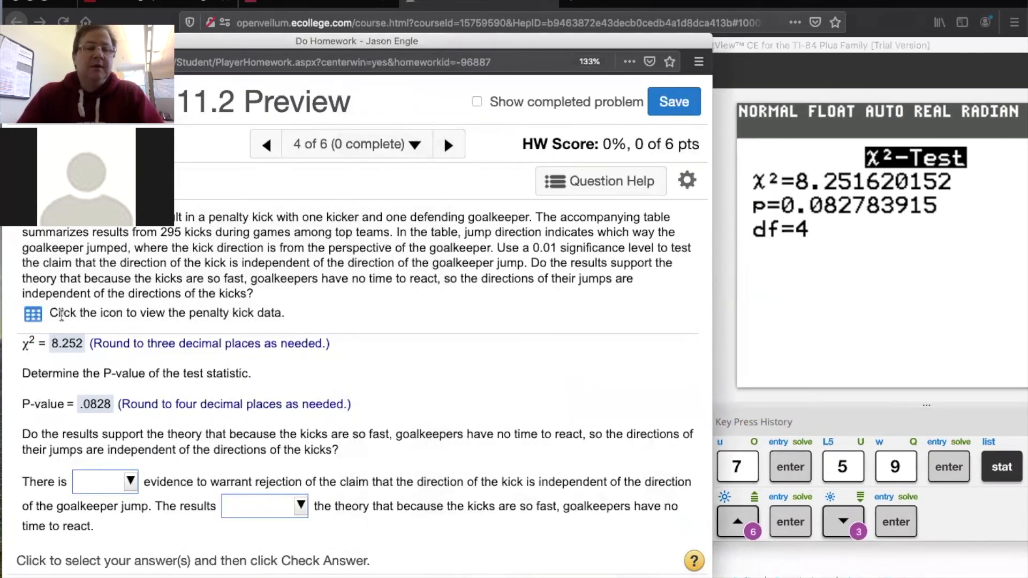
Step: Reopen the penalty kick data table from its icon in the MathXL problem
left_click(32, 313)
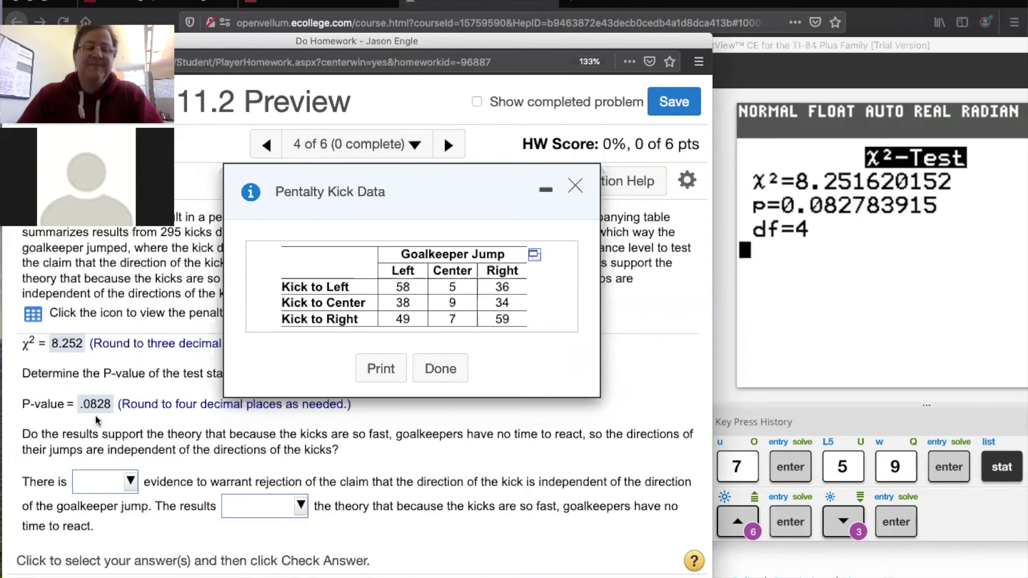
mouse_move(357, 197)
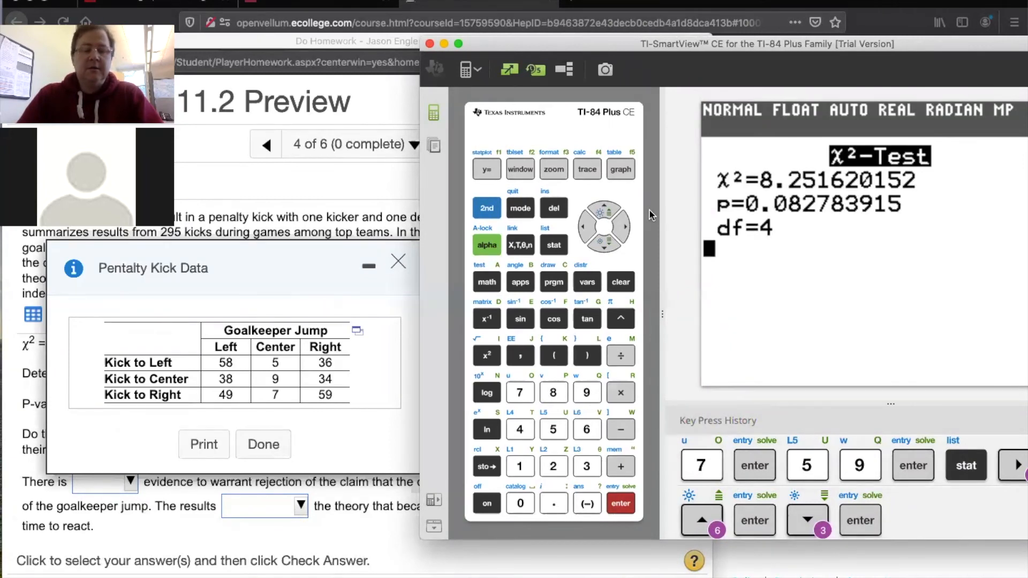
mouse_move(371, 246)
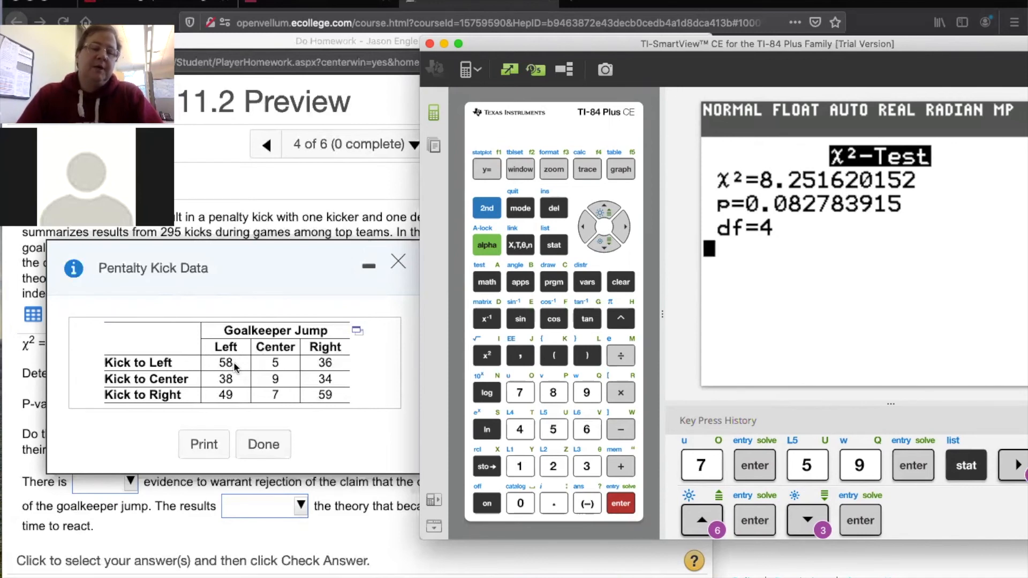
mouse_move(188, 362)
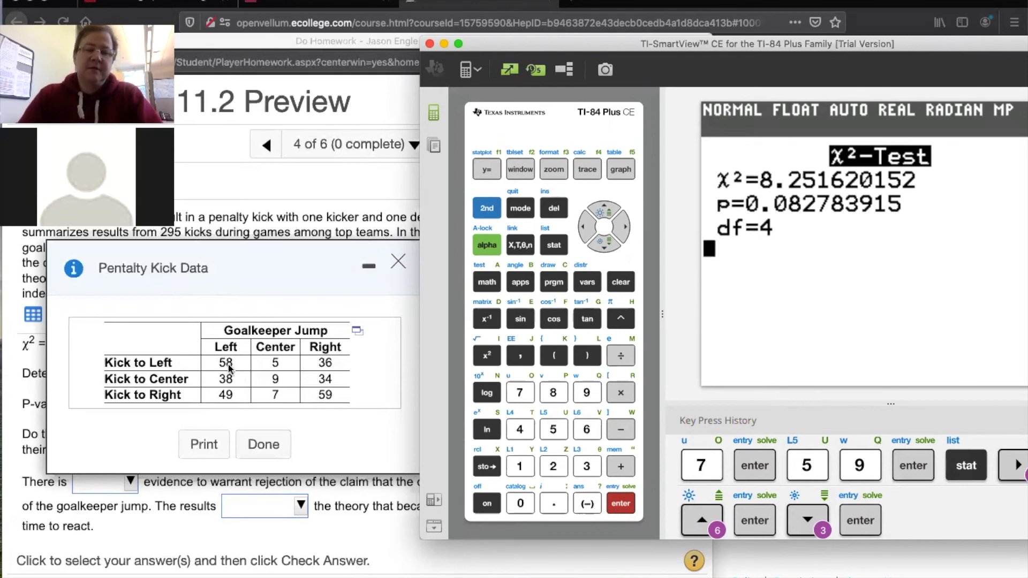
mouse_move(550, 258)
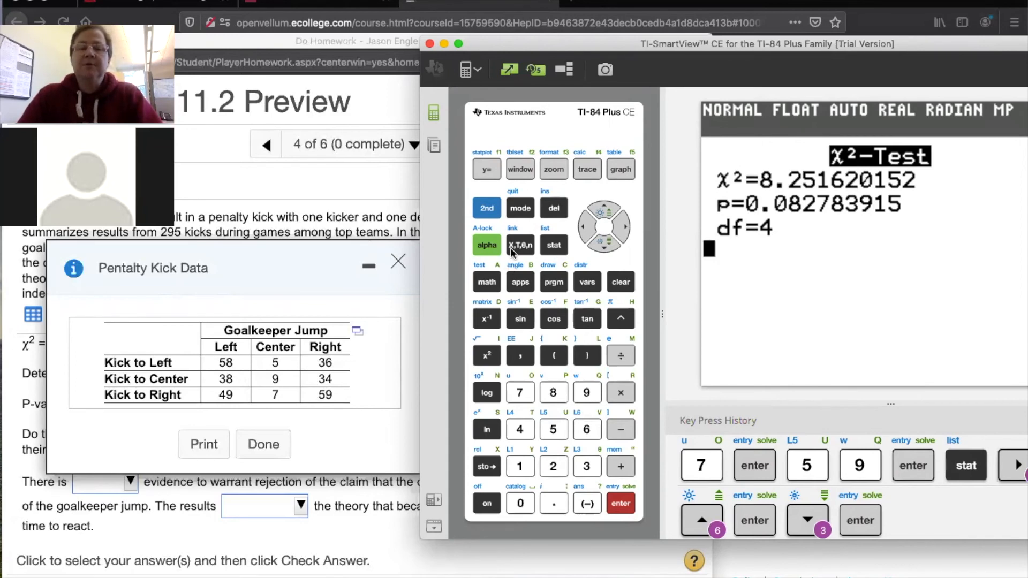
Step: Show matrix [B] with the expected counts (48.661, 7.0475, 43.292…) via 2nd MATRIX
left_click(486, 208)
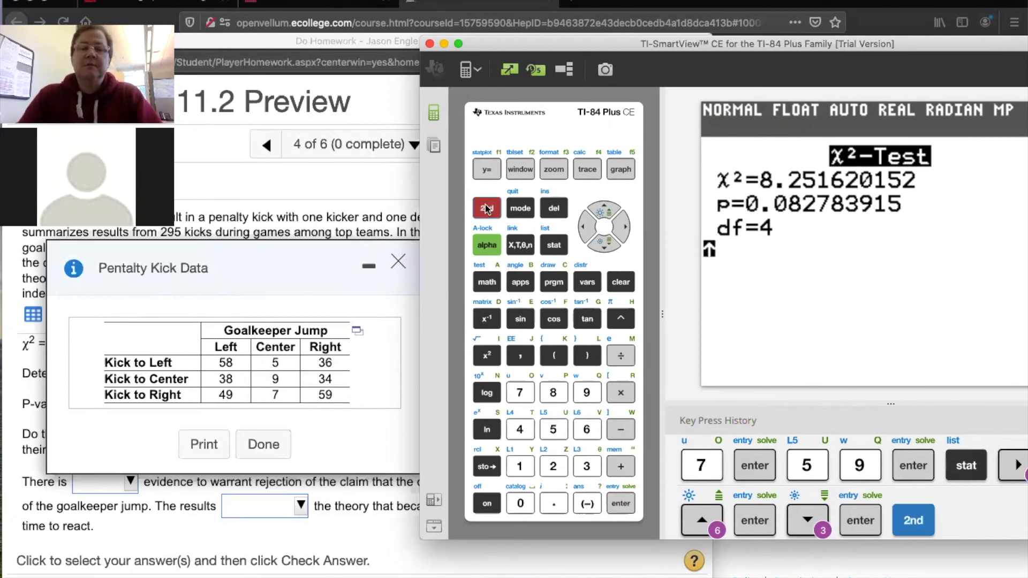
left_click(486, 319)
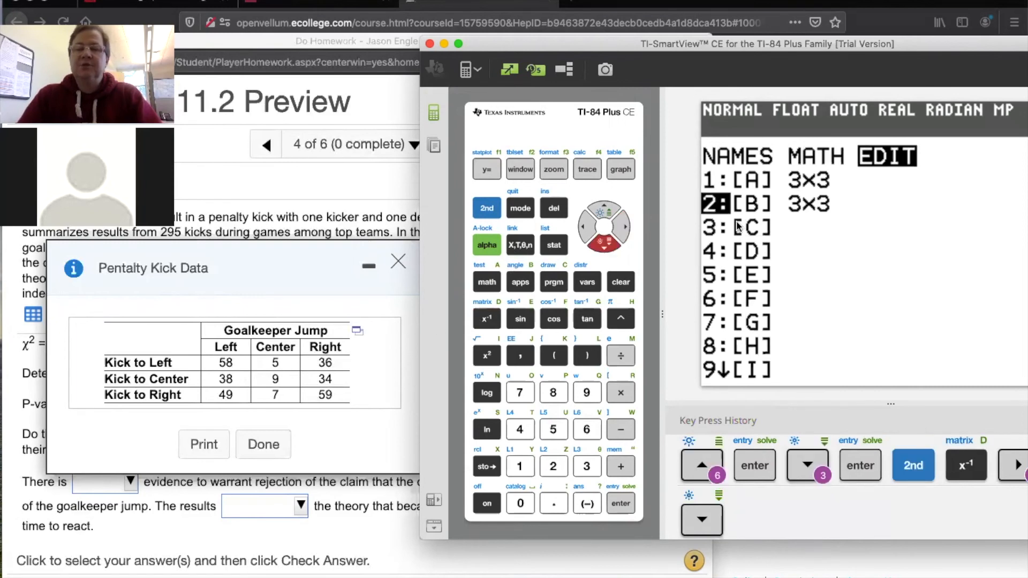
mouse_move(758, 214)
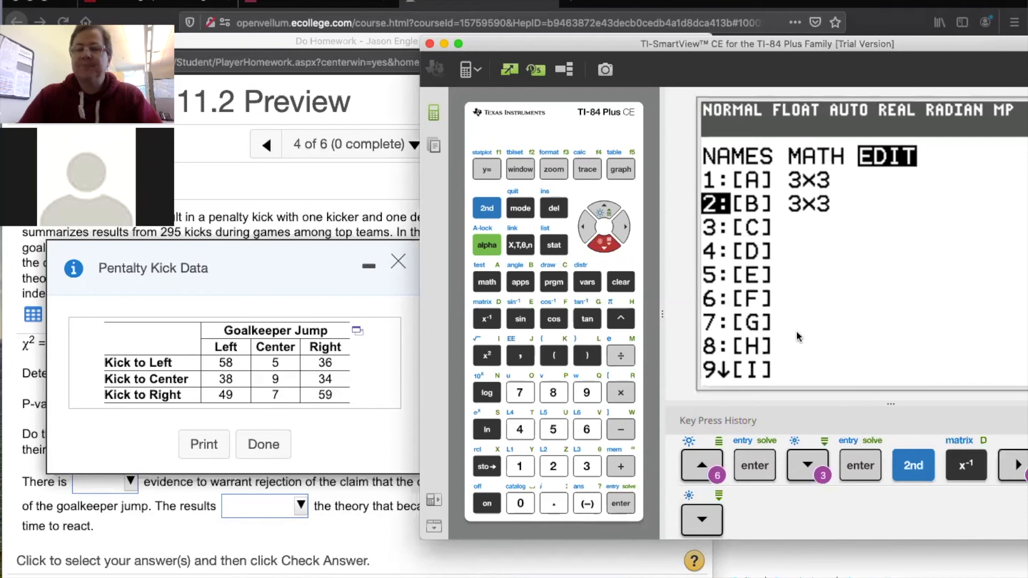
left_click(621, 503)
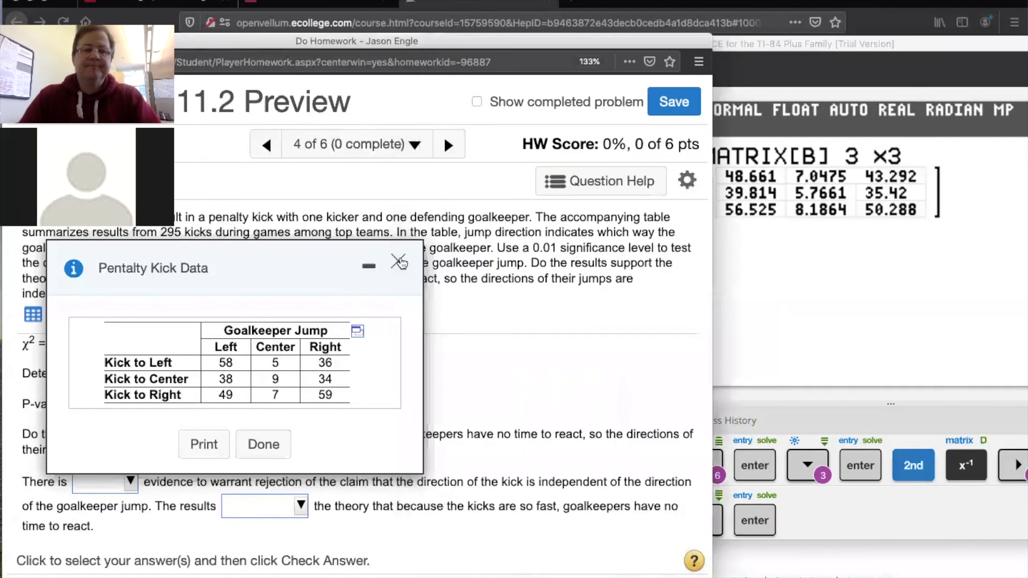
Step: Close the data table and set the conclusion blanks to 'insufficient' evidence and results 'support' the theory
left_click(399, 263)
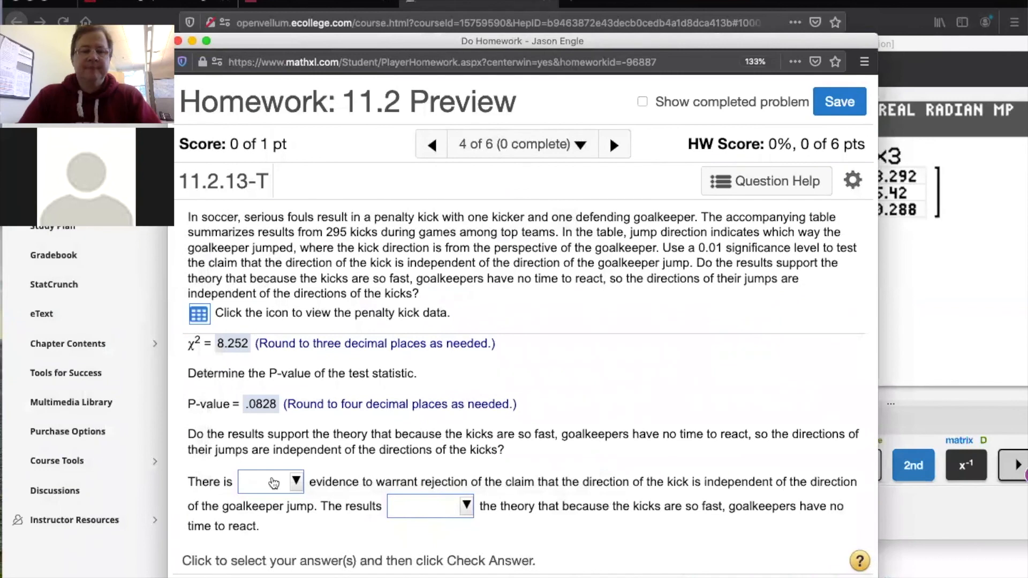
left_click(295, 482)
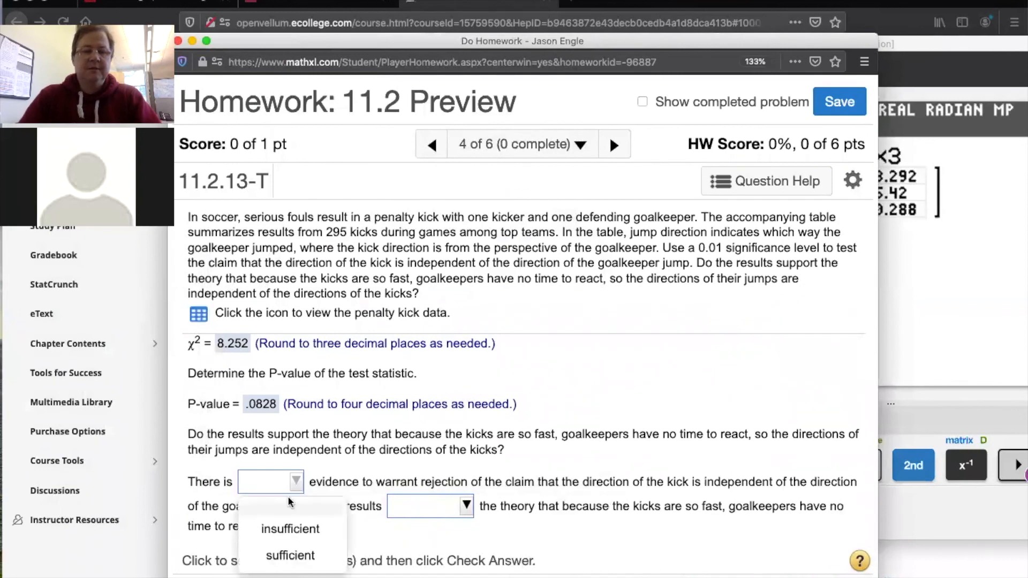
left_click(290, 529)
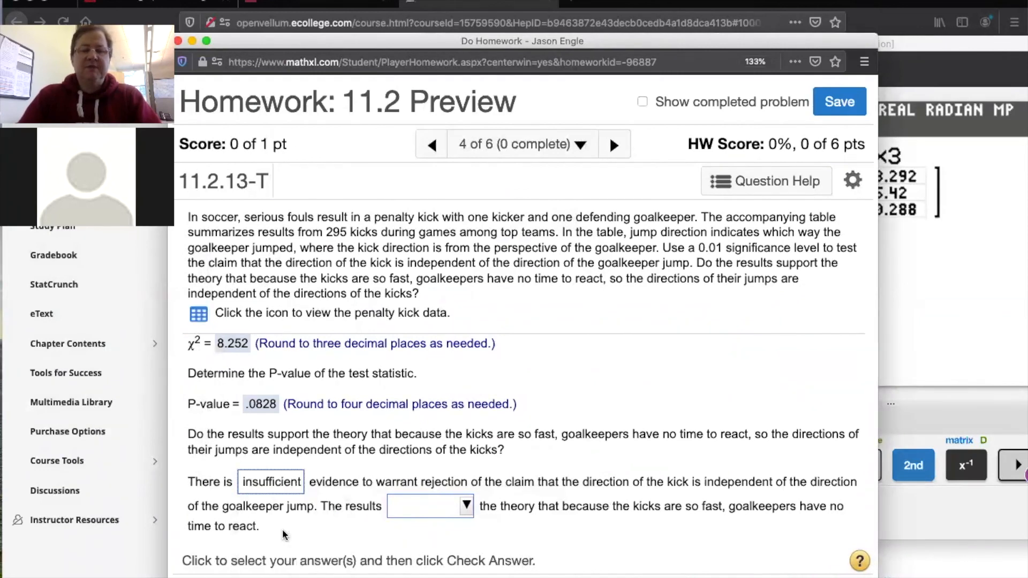
mouse_move(660, 537)
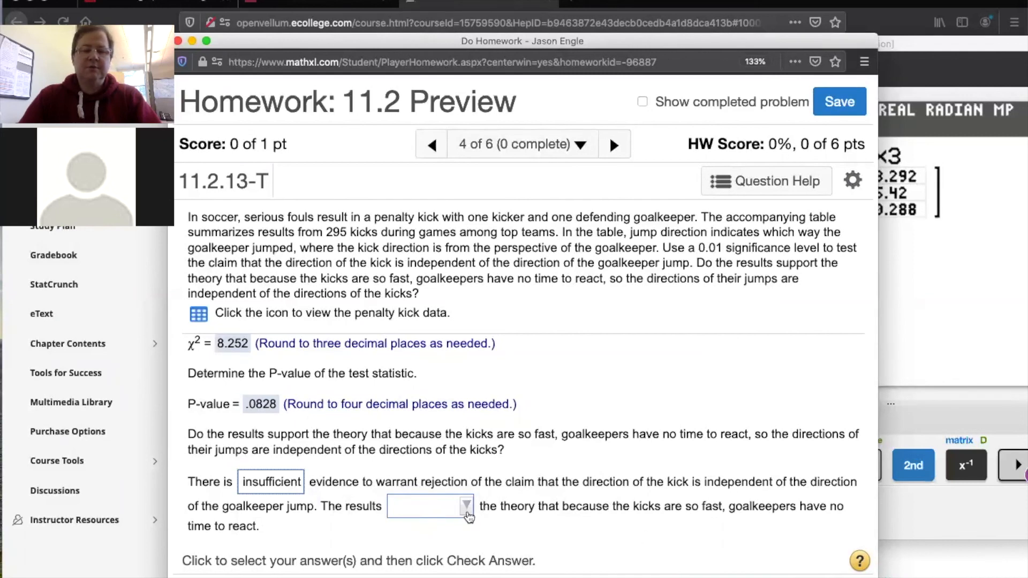
left_click(464, 506)
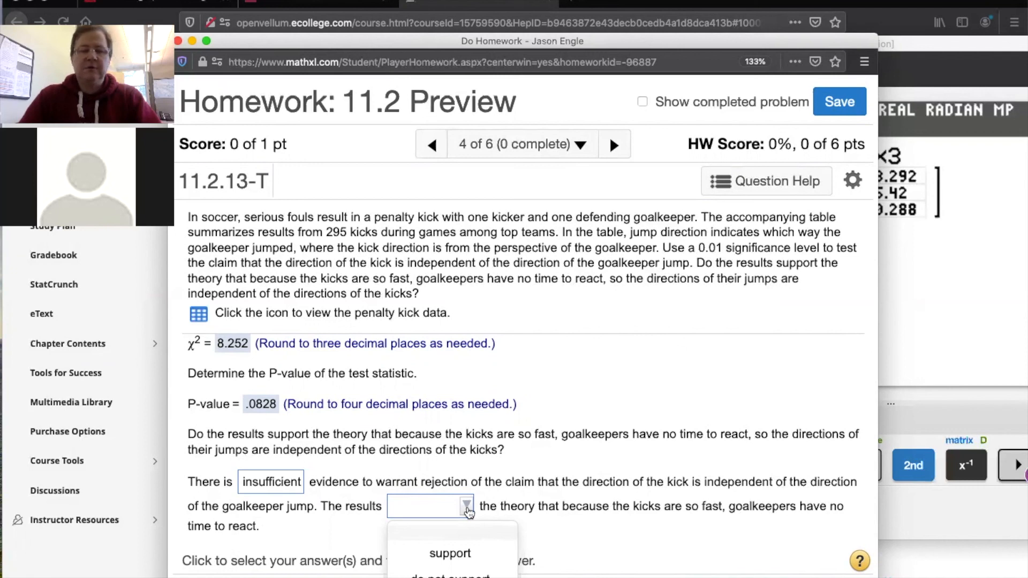
left_click(450, 553)
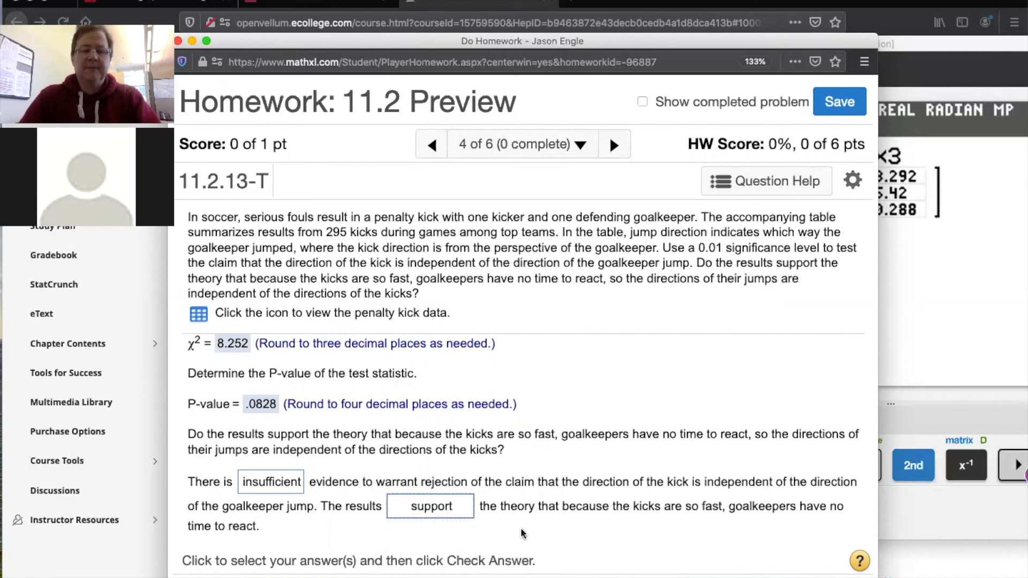